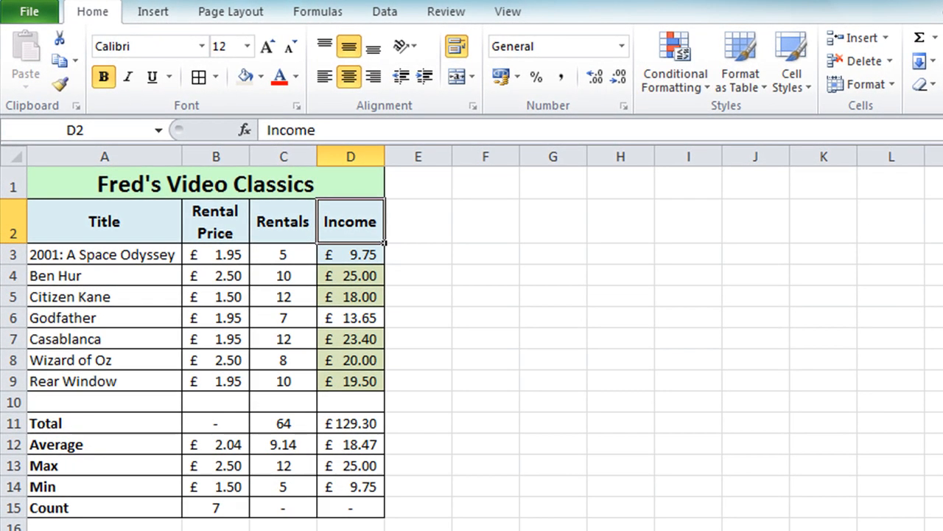
{"action": "mouse_move", "coordinate": [602, 381]}
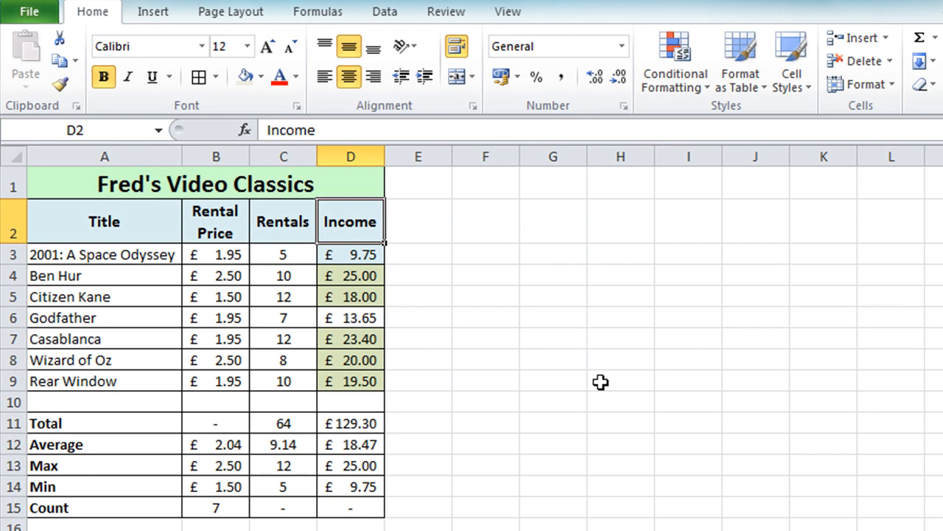
{"action": "mouse_move", "coordinate": [342, 254]}
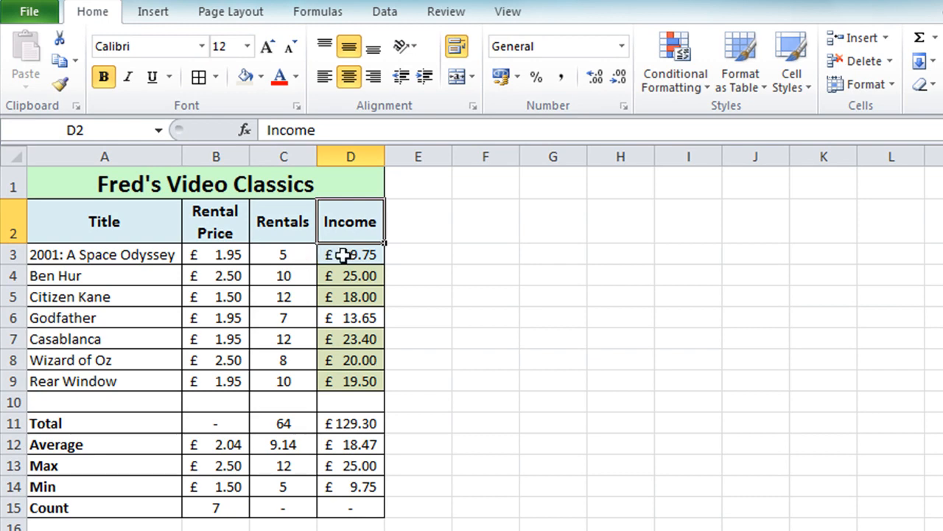
- Select the seven Income values D3:D9 and bring up the Conditional Formatting menu
{"action": "left_click", "coordinate": [351, 254]}
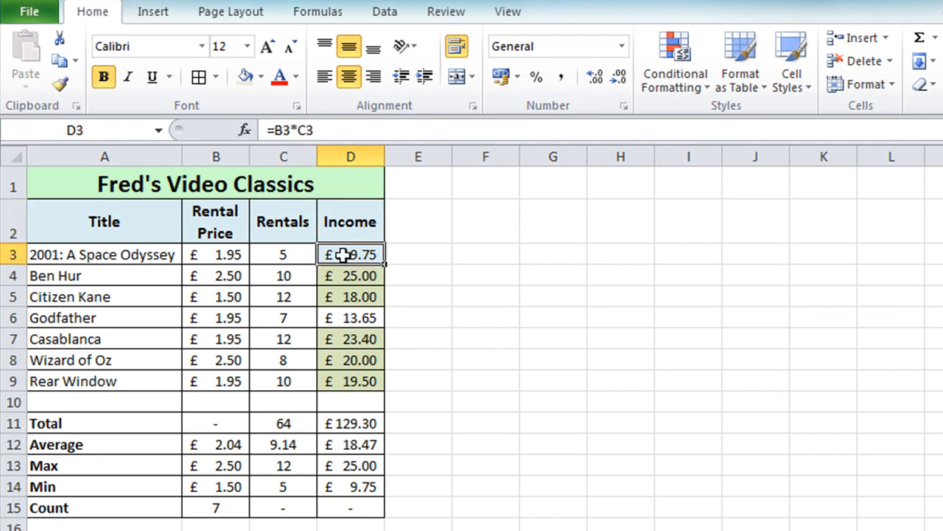
{"action": "left_click_drag", "start_coordinate": [351, 253], "coordinate": [350, 381]}
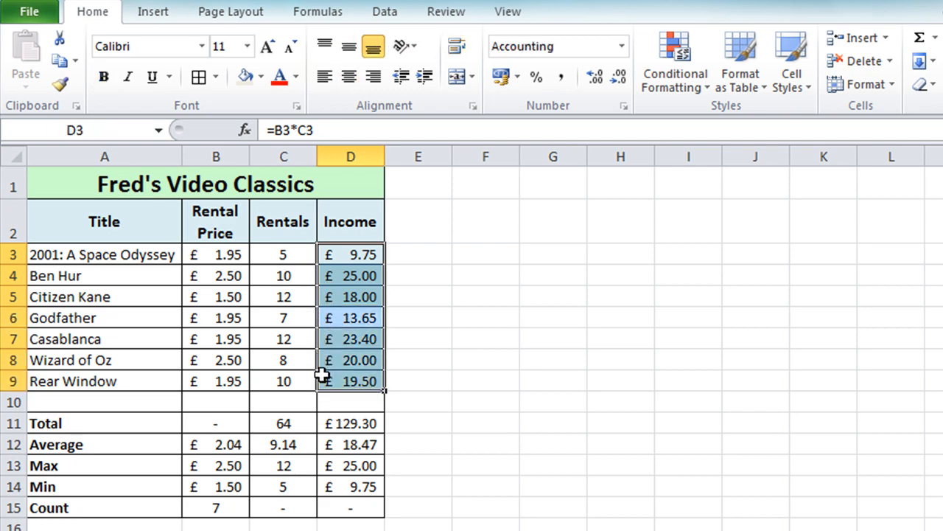
{"action": "mouse_move", "coordinate": [675, 62]}
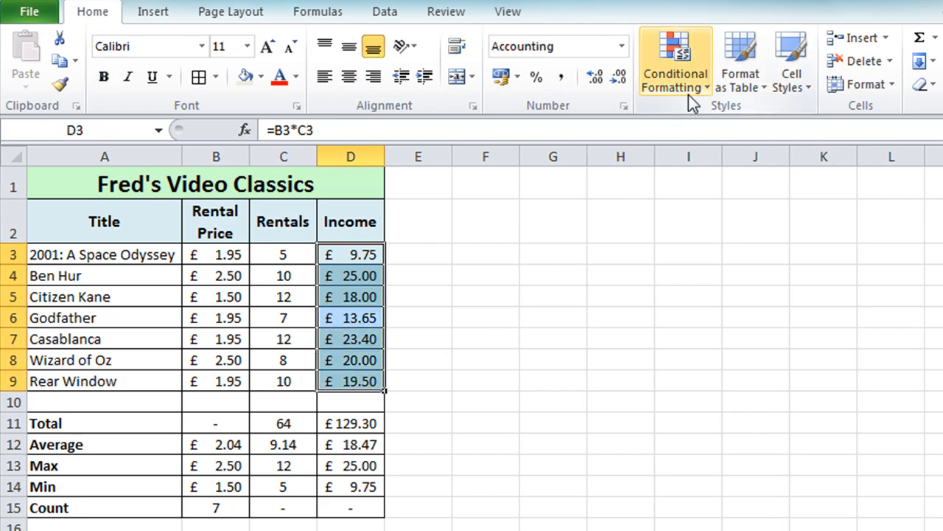
{"action": "left_click", "coordinate": [675, 62]}
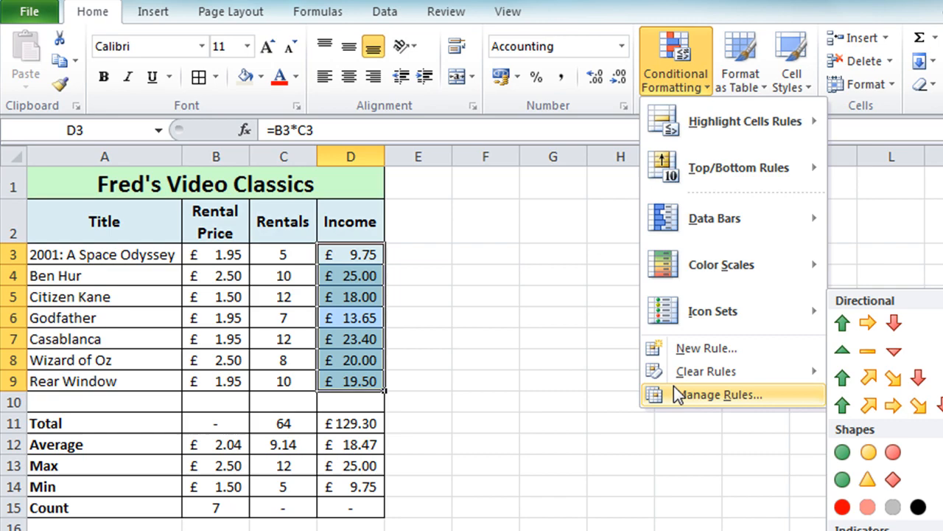
- Show the Rules Manager listing the below-10 and above-15 Income rules, moved clear of the data
{"action": "left_click", "coordinate": [719, 395]}
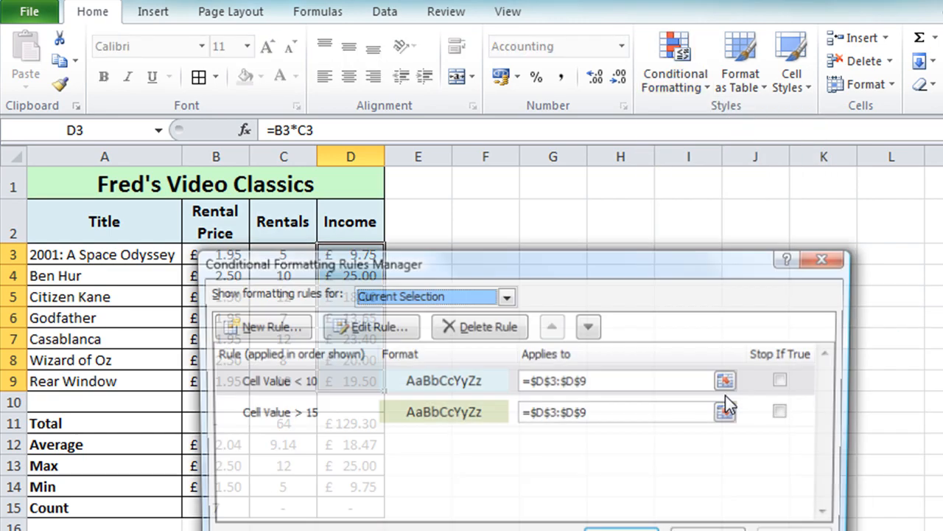
{"action": "left_click_drag", "start_coordinate": [313, 264], "coordinate": [504, 289]}
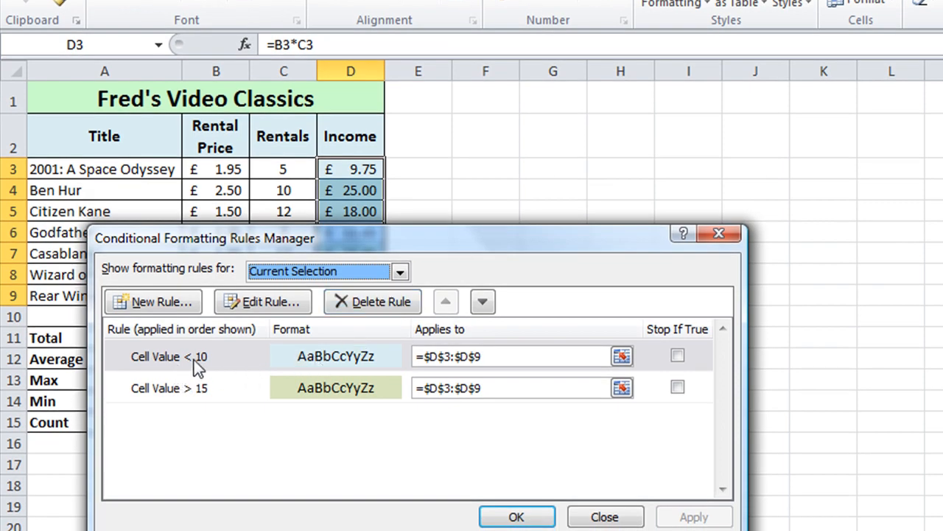
{"action": "mouse_move", "coordinate": [313, 361]}
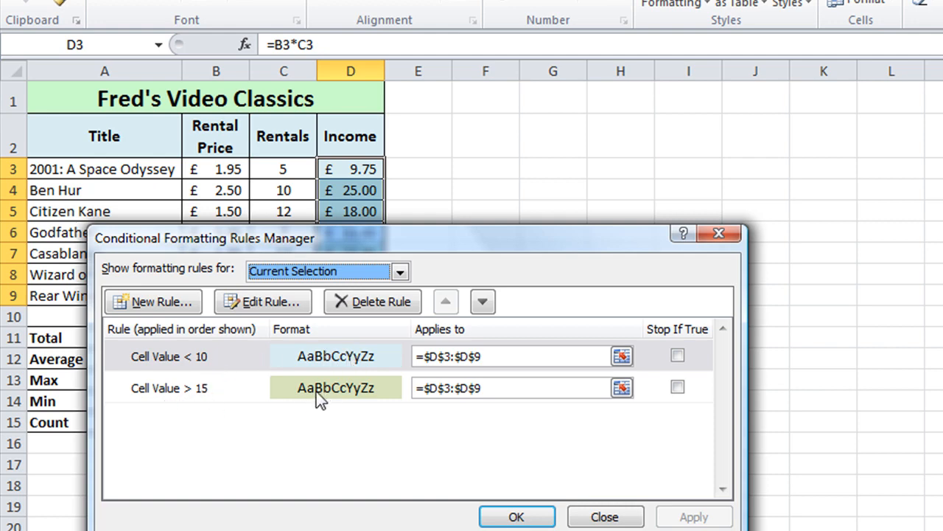
{"action": "mouse_move", "coordinate": [391, 386]}
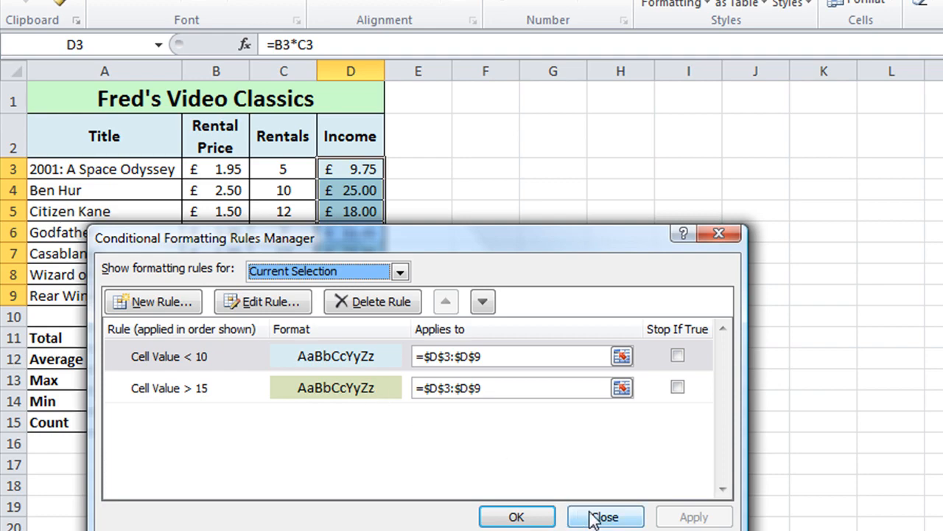
- Close the Rules Manager and return to the Conditional Formatting menu for the Income cells
{"action": "left_click", "coordinate": [604, 516]}
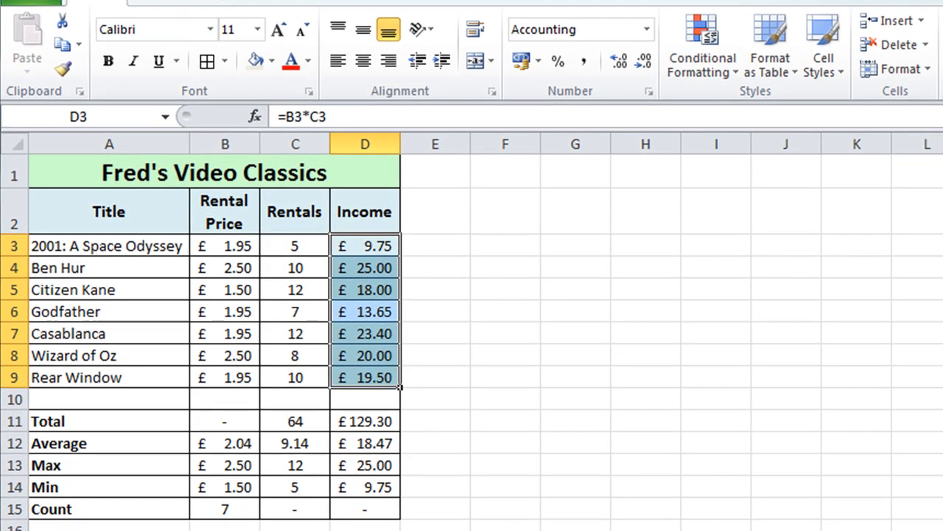
{"action": "mouse_move", "coordinate": [444, 219]}
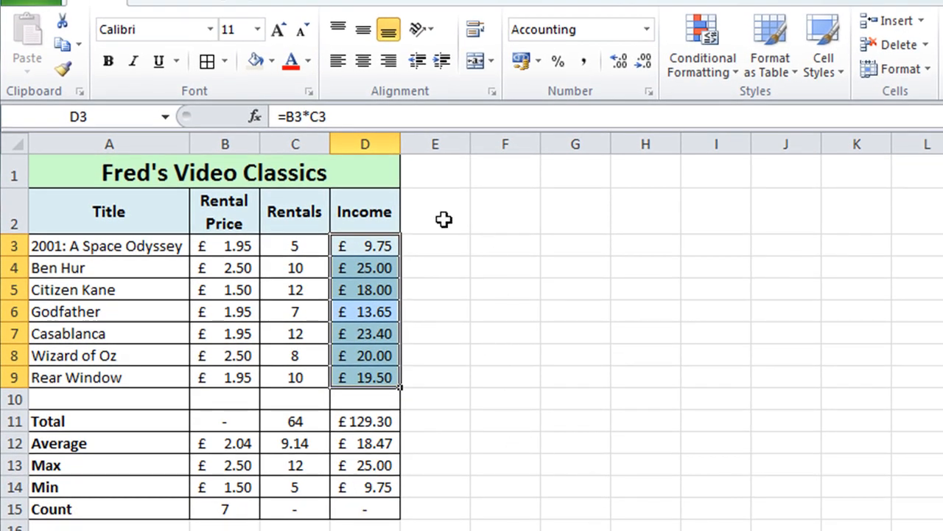
{"action": "mouse_move", "coordinate": [690, 187]}
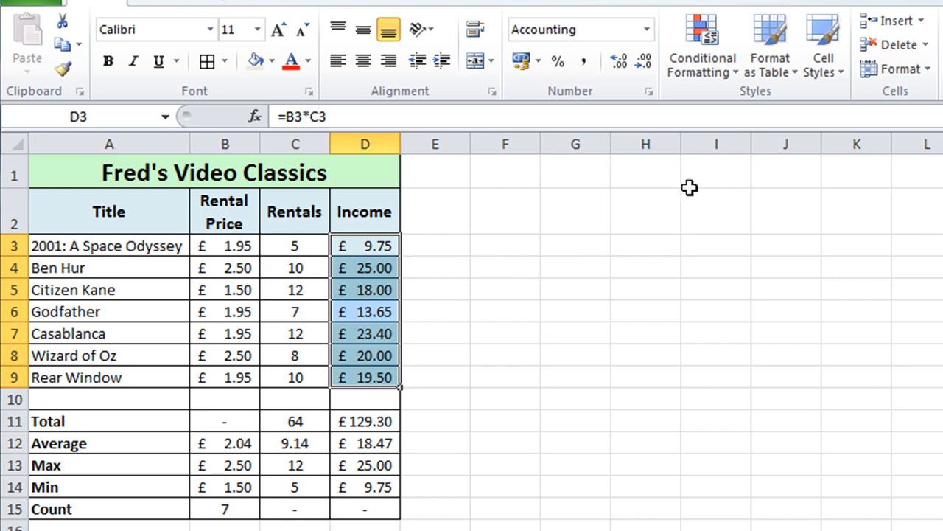
{"action": "left_click", "coordinate": [701, 44]}
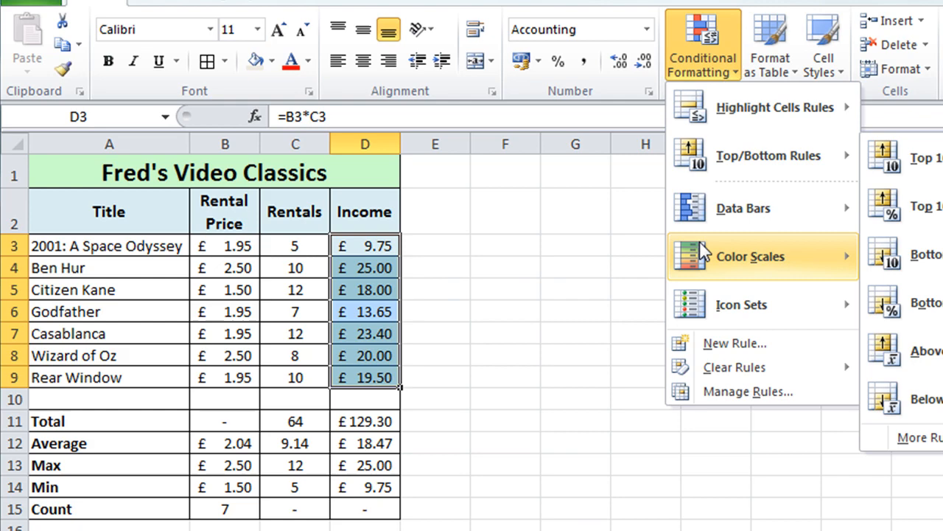
{"action": "mouse_move", "coordinate": [728, 366]}
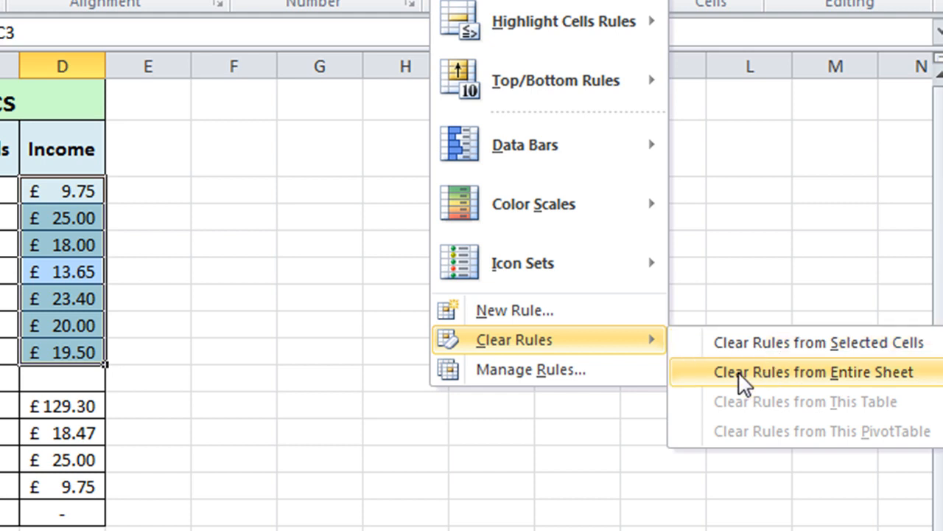
{"action": "mouse_move", "coordinate": [766, 380]}
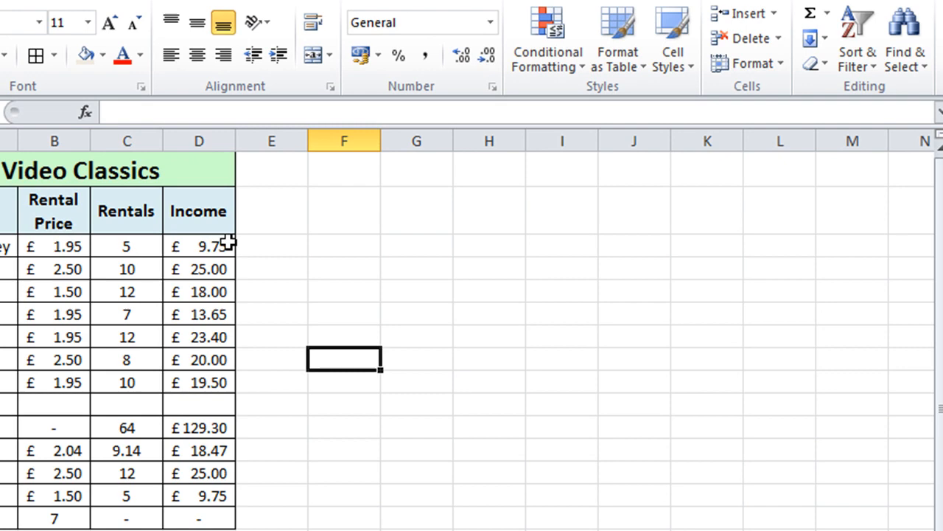
- Select D3:D9 again and start a New Rule from Conditional Formatting
{"action": "left_click", "coordinate": [199, 246]}
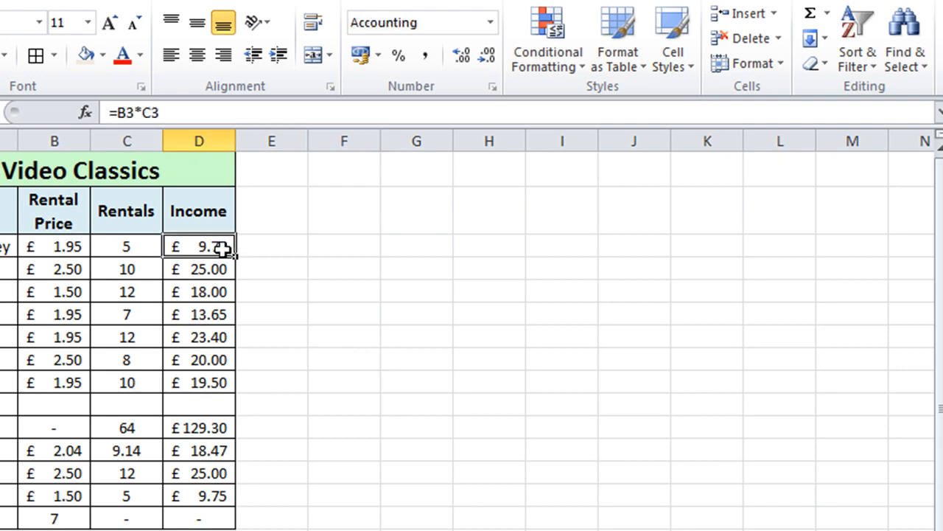
{"action": "left_click_drag", "start_coordinate": [197, 246], "coordinate": [198, 382]}
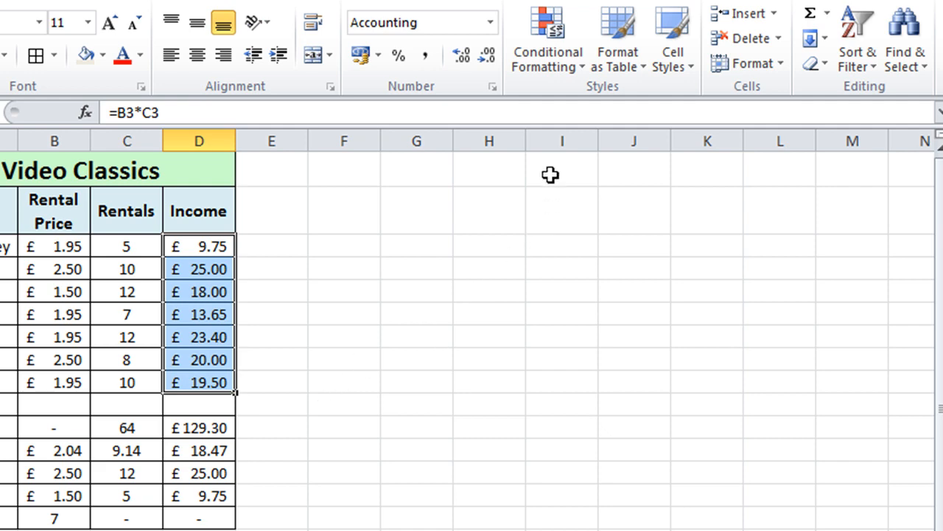
{"action": "left_click", "coordinate": [548, 41]}
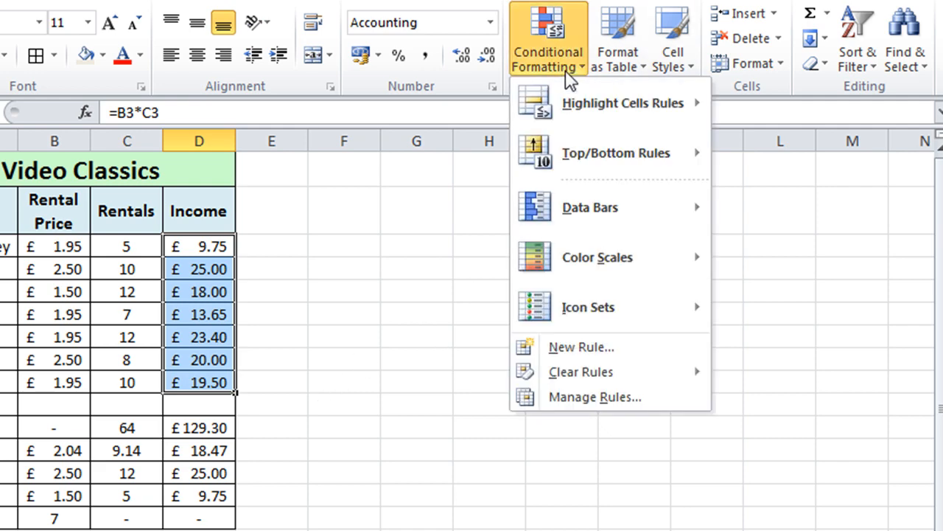
{"action": "mouse_move", "coordinate": [581, 372]}
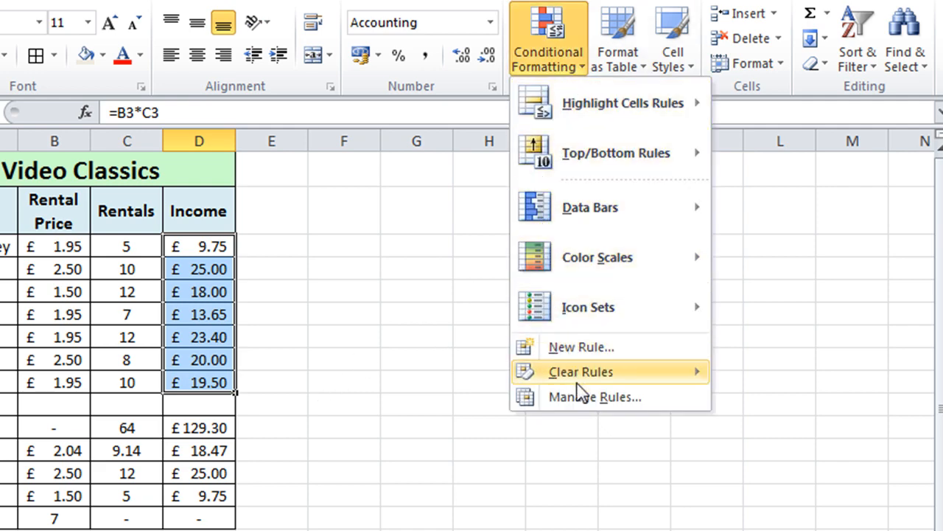
{"action": "left_click", "coordinate": [594, 396]}
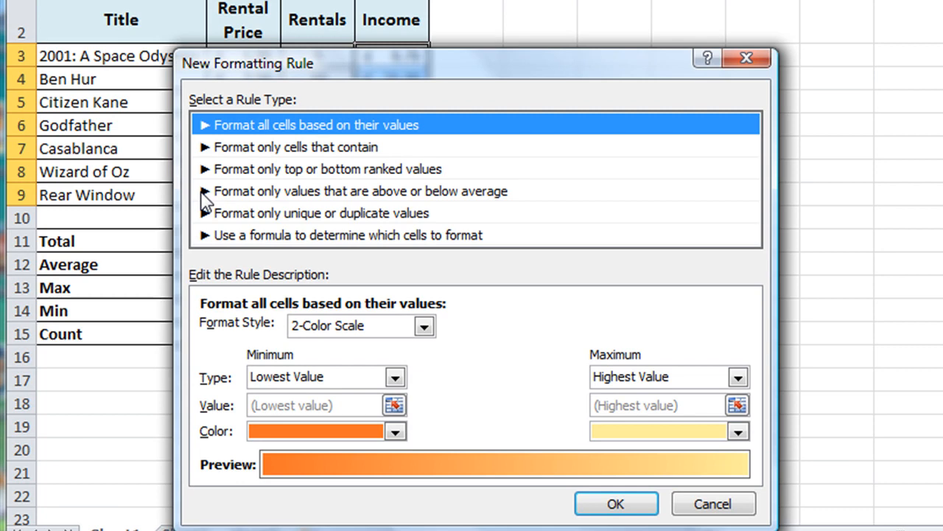
{"action": "mouse_move", "coordinate": [258, 177]}
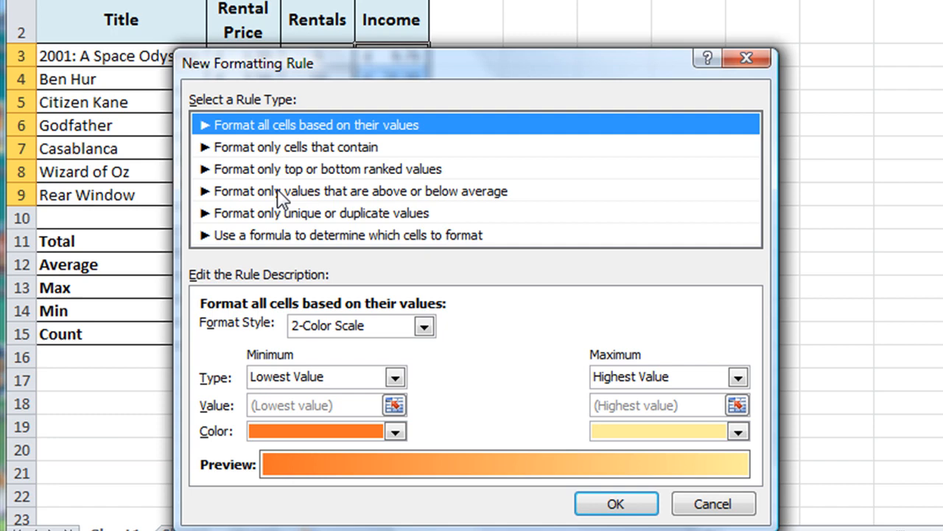
{"action": "mouse_move", "coordinate": [286, 180]}
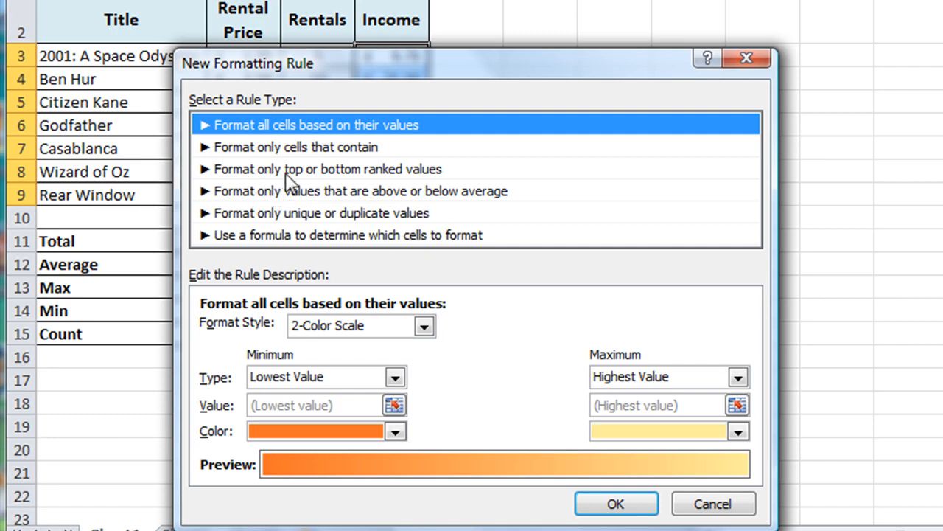
{"action": "mouse_move", "coordinate": [286, 179]}
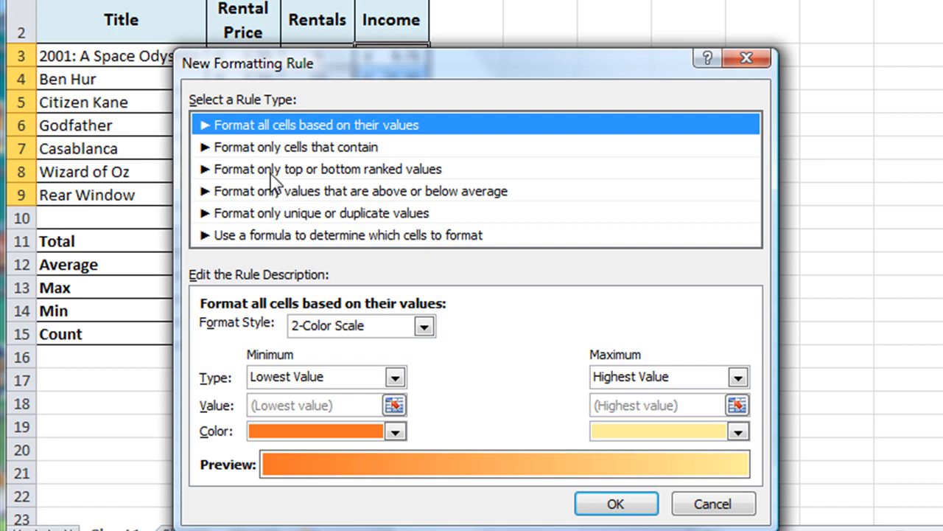
{"action": "mouse_move", "coordinate": [330, 183]}
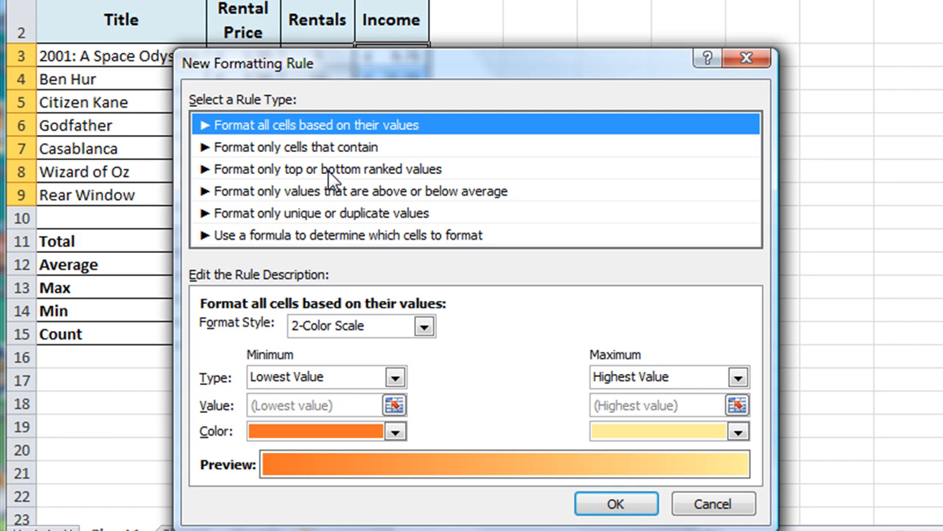
- Make the rule format only the Top 1 ranked value, then go to choose its format
{"action": "left_click", "coordinate": [327, 168]}
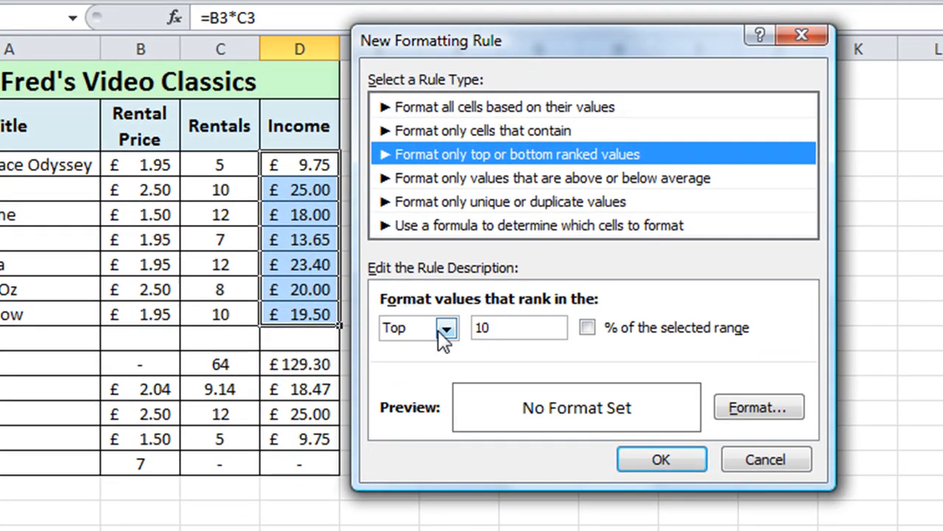
{"action": "left_click", "coordinate": [445, 328]}
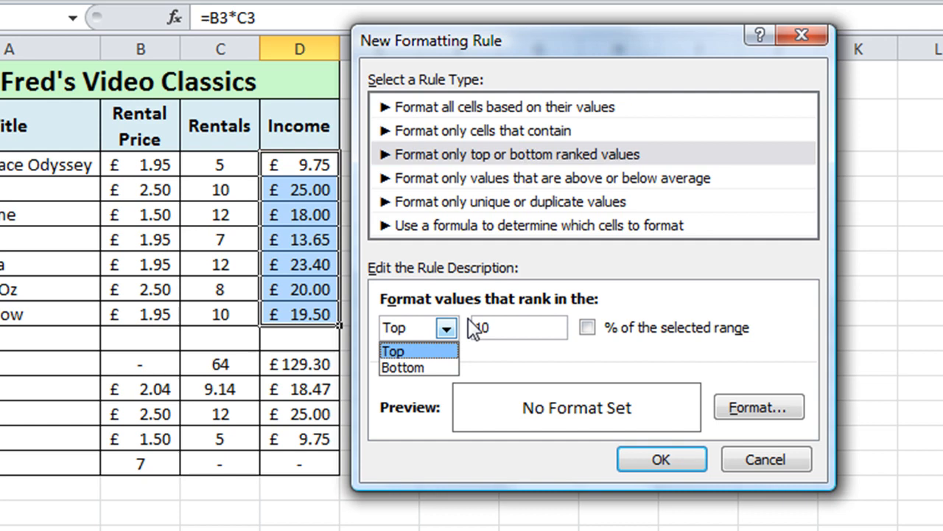
{"action": "left_click", "coordinate": [392, 350]}
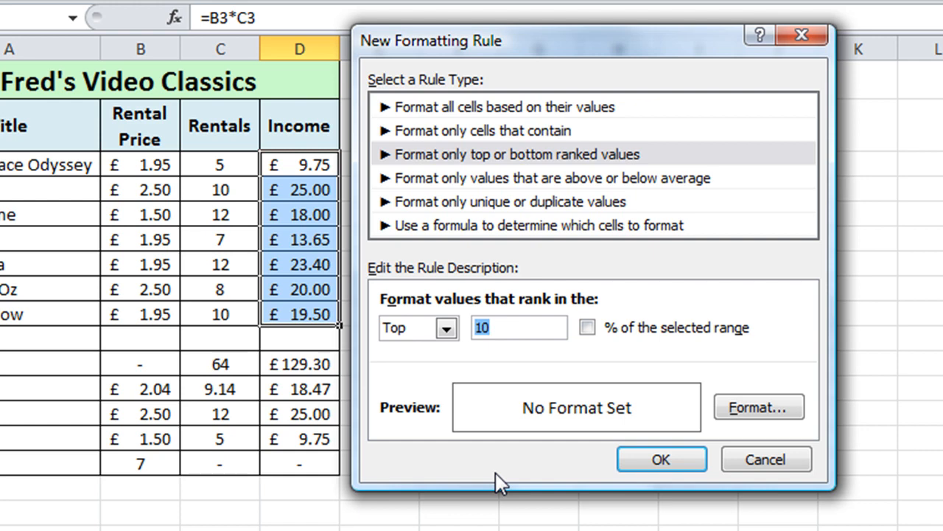
{"action": "type", "text": "1"}
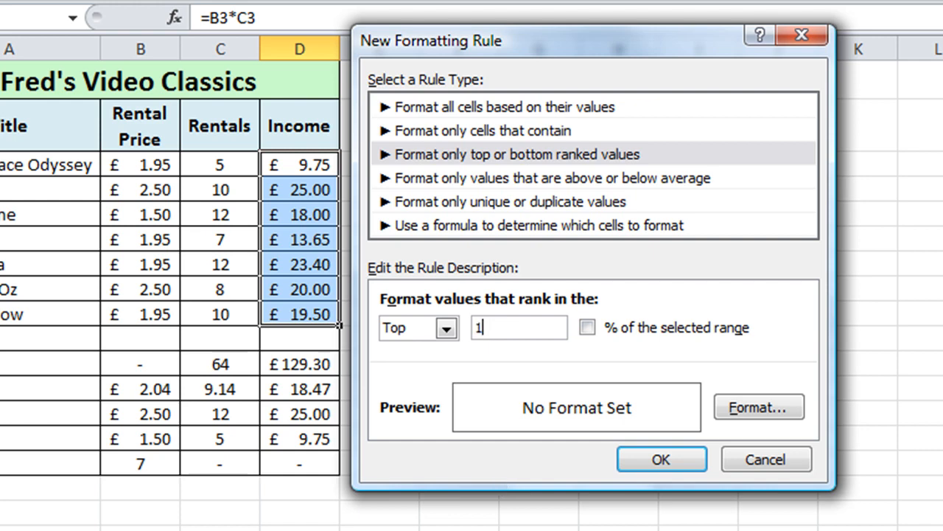
{"action": "mouse_move", "coordinate": [592, 322]}
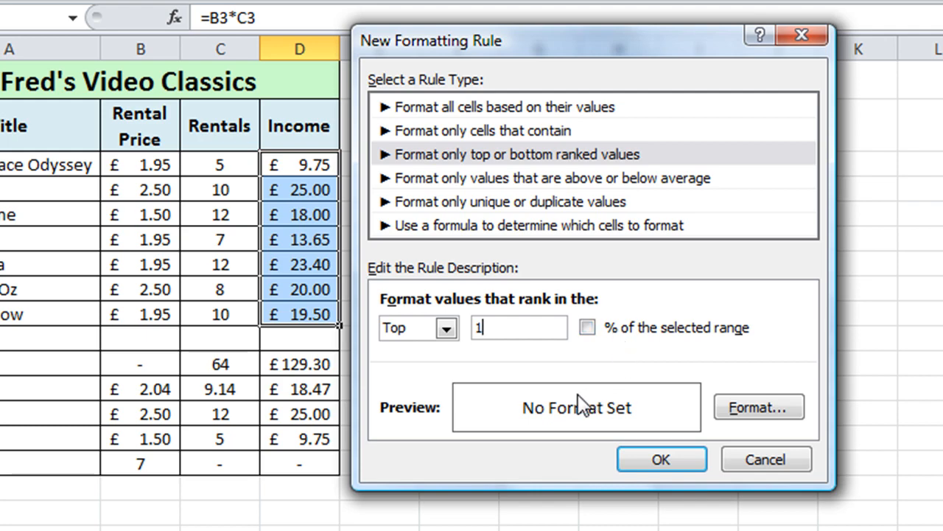
{"action": "left_click", "coordinate": [758, 407]}
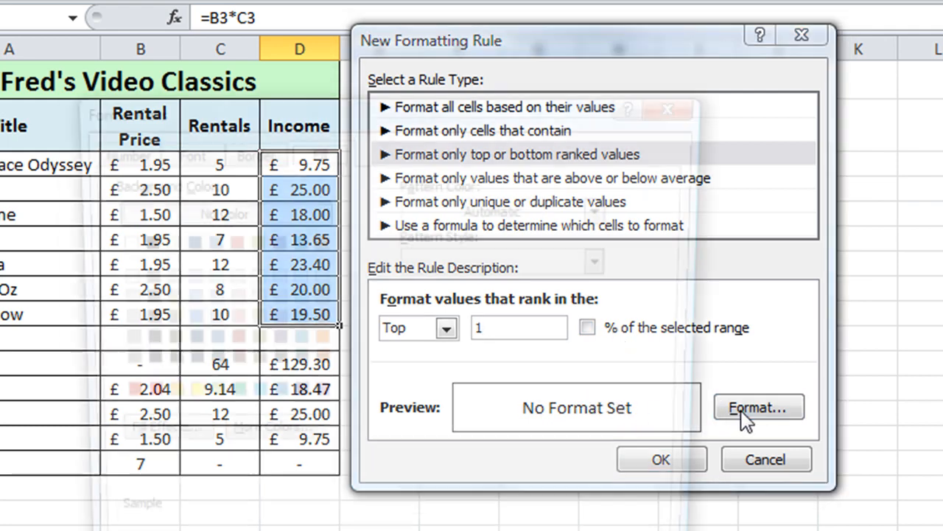
- Give the Top 1 rule a light green fill, confirm it, and start another new rule
{"action": "left_click", "coordinate": [758, 407]}
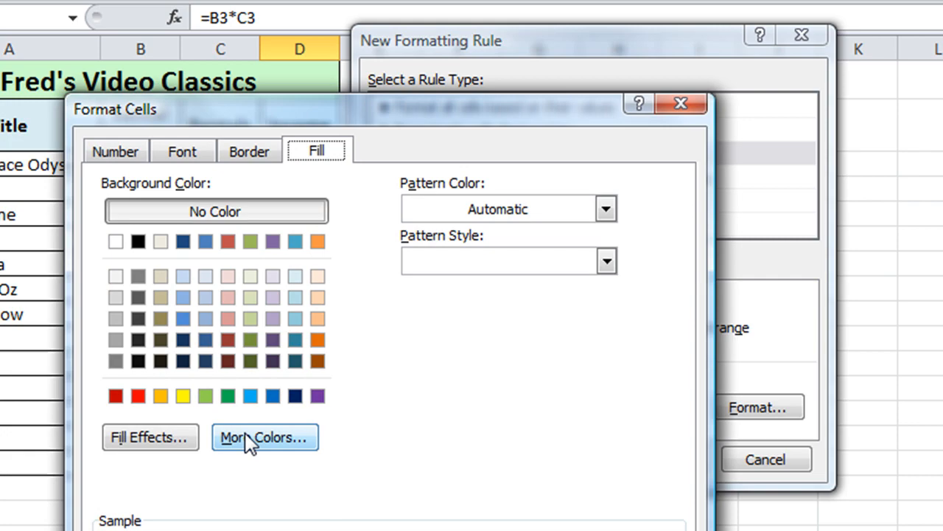
{"action": "left_click", "coordinate": [264, 436]}
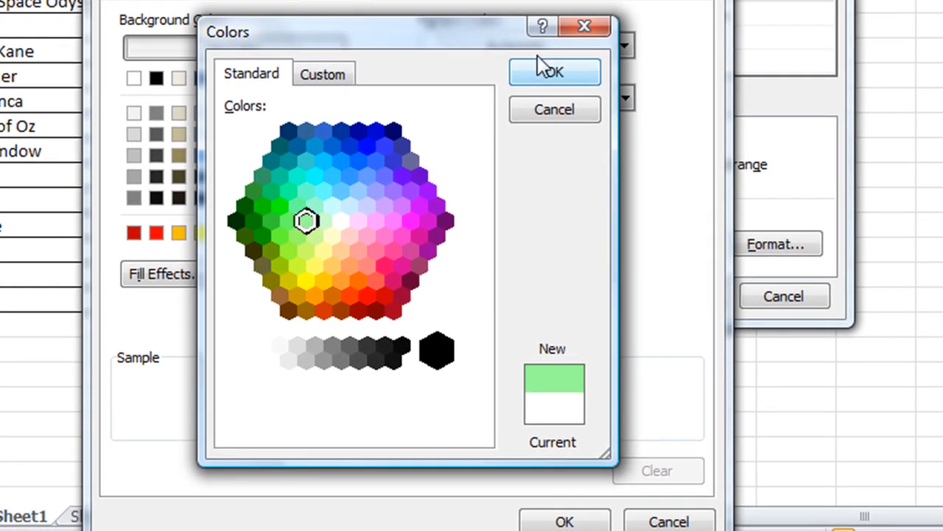
{"action": "left_click", "coordinate": [554, 71]}
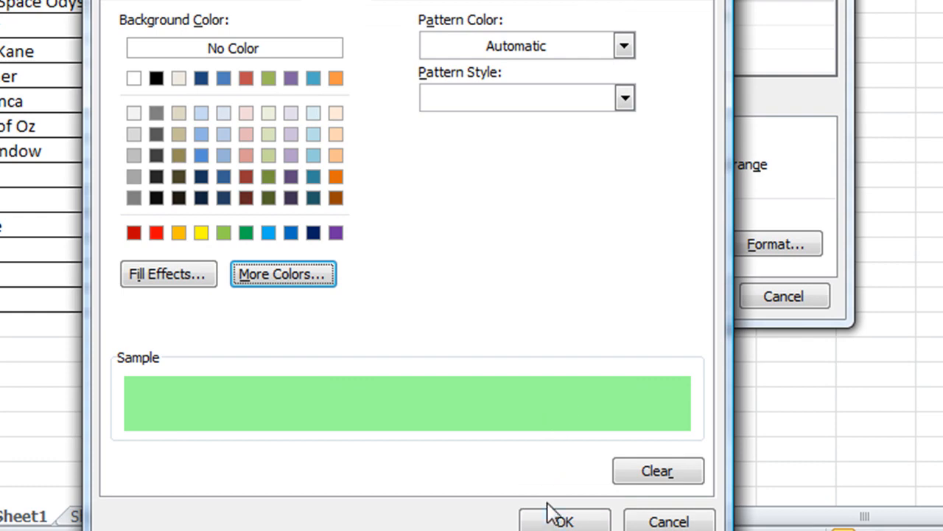
{"action": "left_click", "coordinate": [563, 519]}
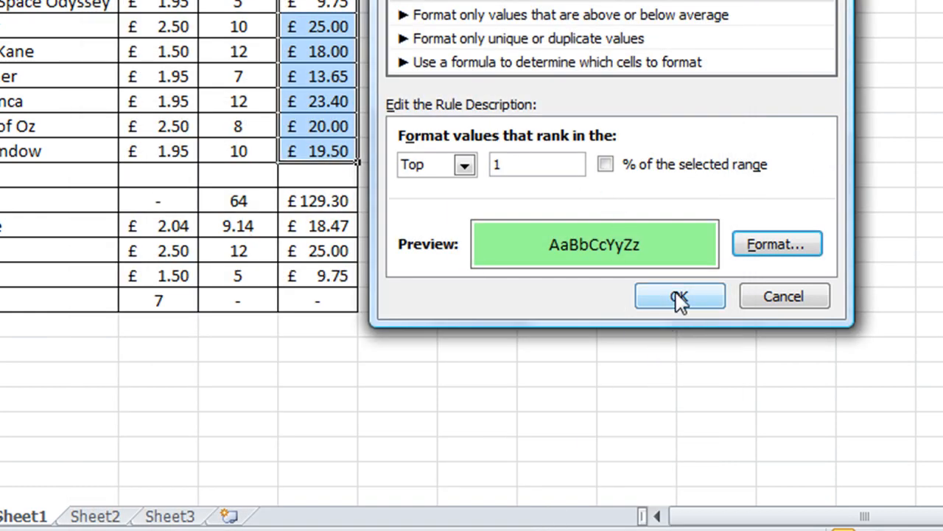
{"action": "left_click", "coordinate": [678, 295]}
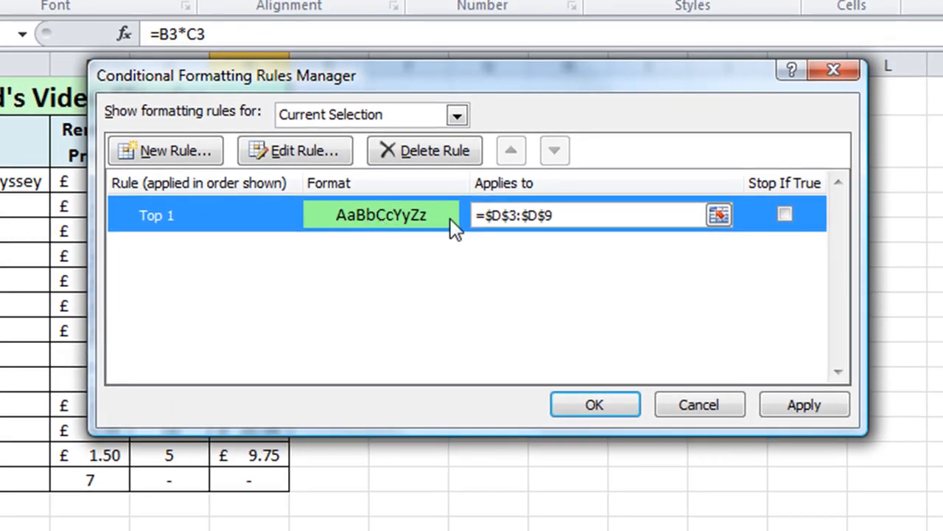
{"action": "mouse_move", "coordinate": [330, 212]}
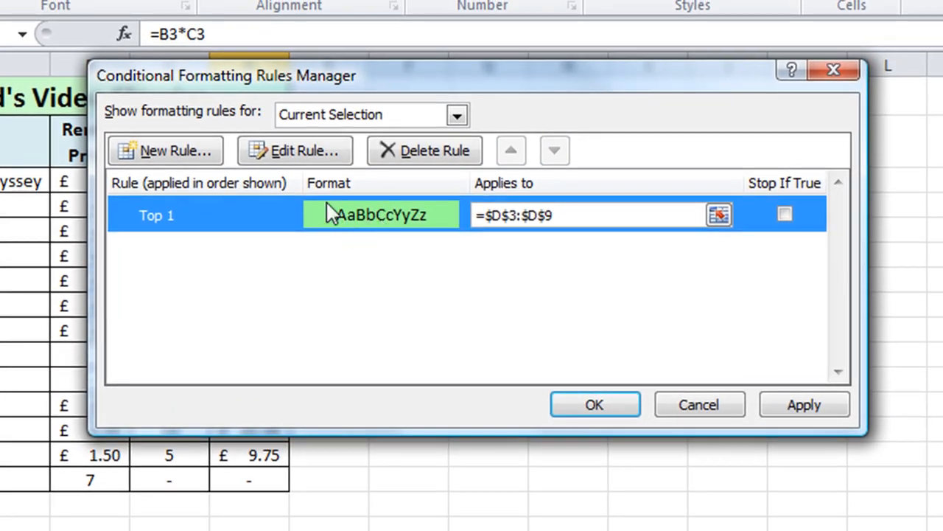
{"action": "left_click", "coordinate": [165, 150]}
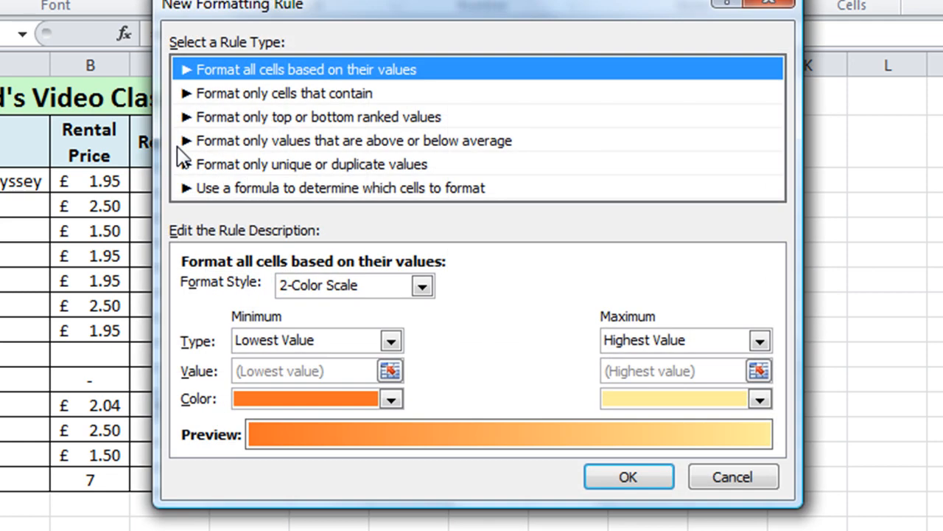
{"action": "mouse_move", "coordinate": [352, 94]}
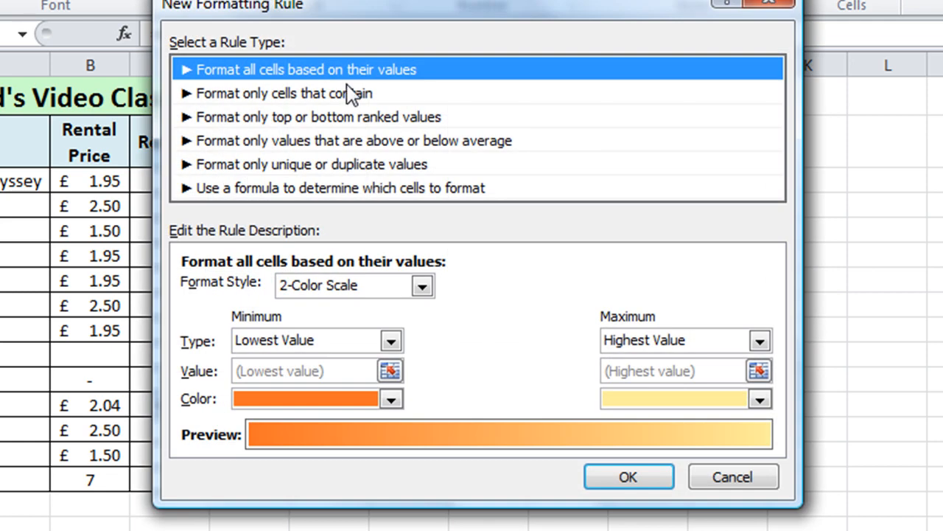
- Make the second rule format only the Bottom 1 ranked value
{"action": "left_click", "coordinate": [316, 116]}
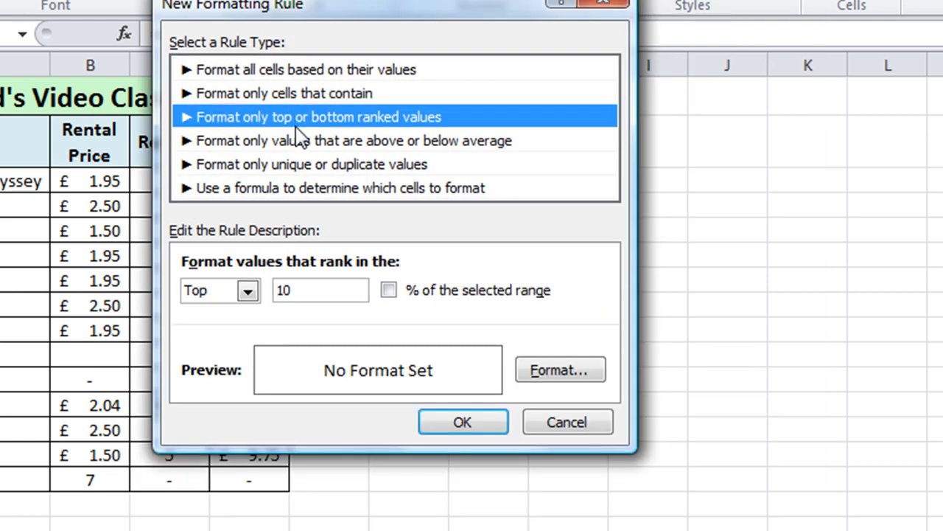
{"action": "left_click", "coordinate": [247, 289]}
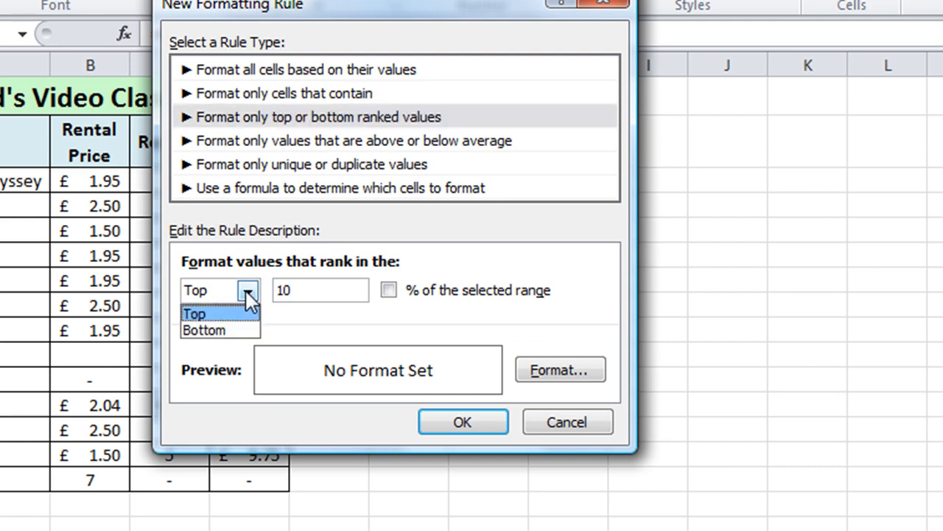
{"action": "left_click", "coordinate": [204, 330]}
{"action": "type", "text": "1"}
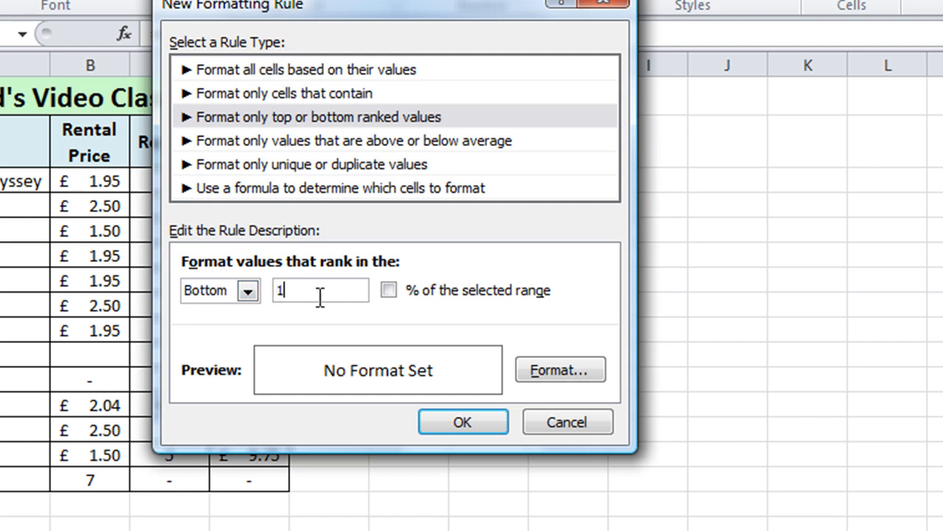
{"action": "left_click", "coordinate": [560, 369]}
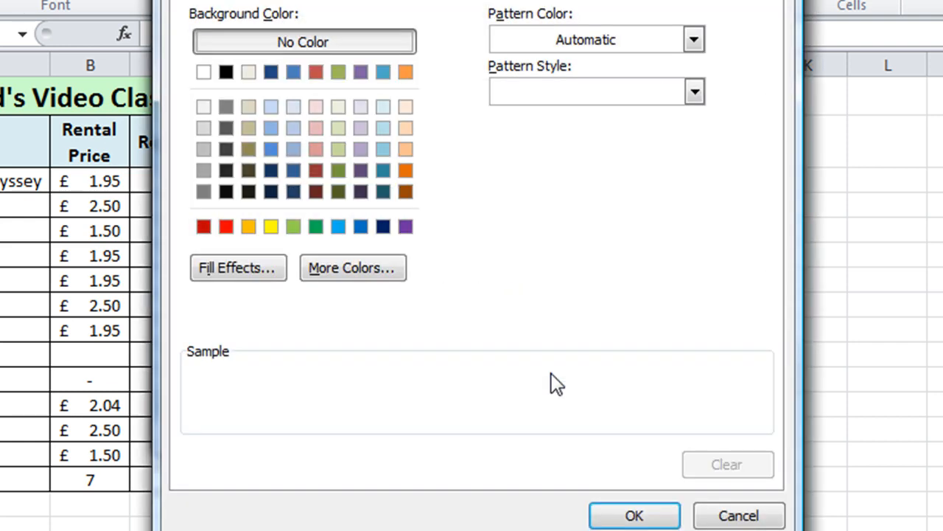
- Give the Bottom 1 rule a pale yellow fill via More Colors and create it
{"action": "left_click", "coordinate": [352, 268]}
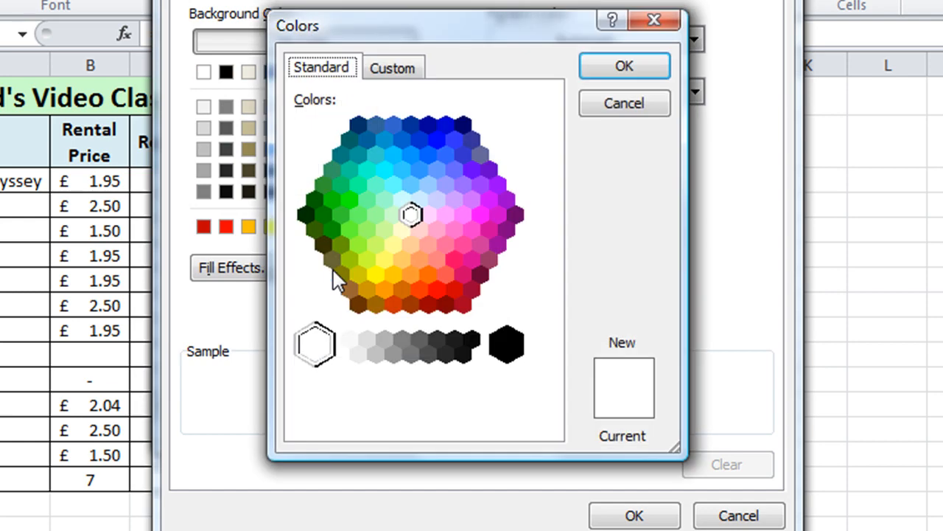
{"action": "mouse_move", "coordinate": [390, 282]}
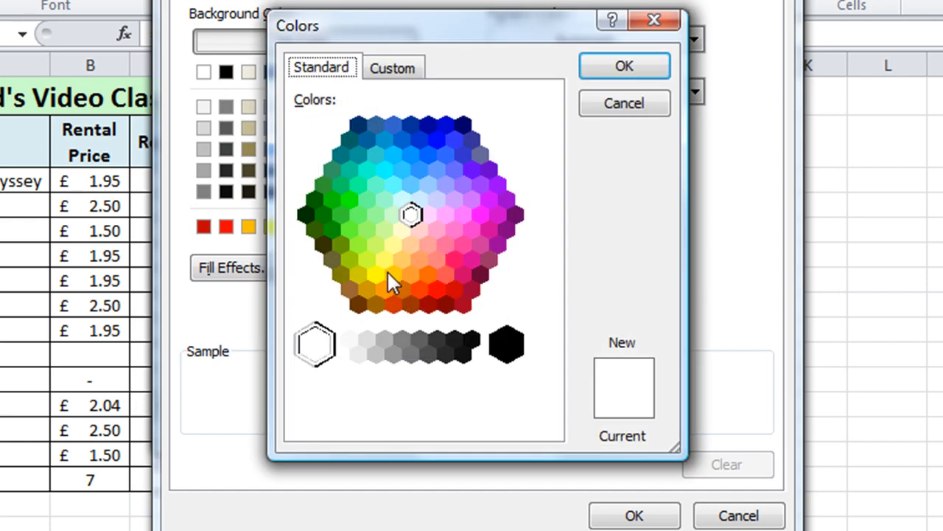
{"action": "left_click", "coordinate": [392, 245]}
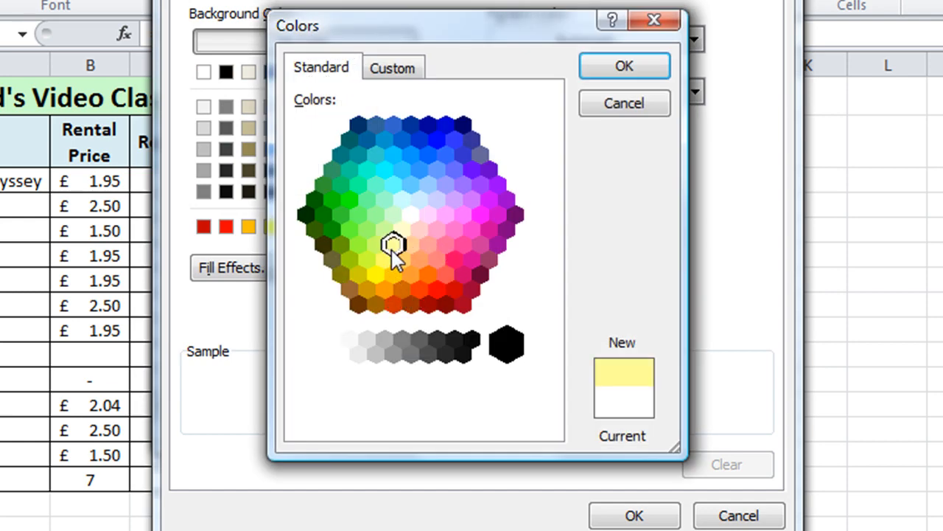
{"action": "mouse_move", "coordinate": [623, 66]}
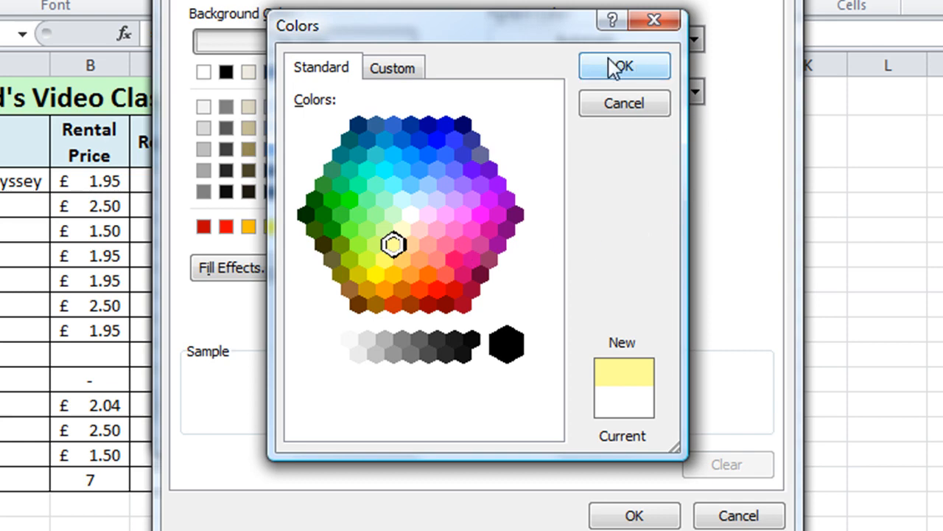
{"action": "left_click", "coordinate": [625, 65]}
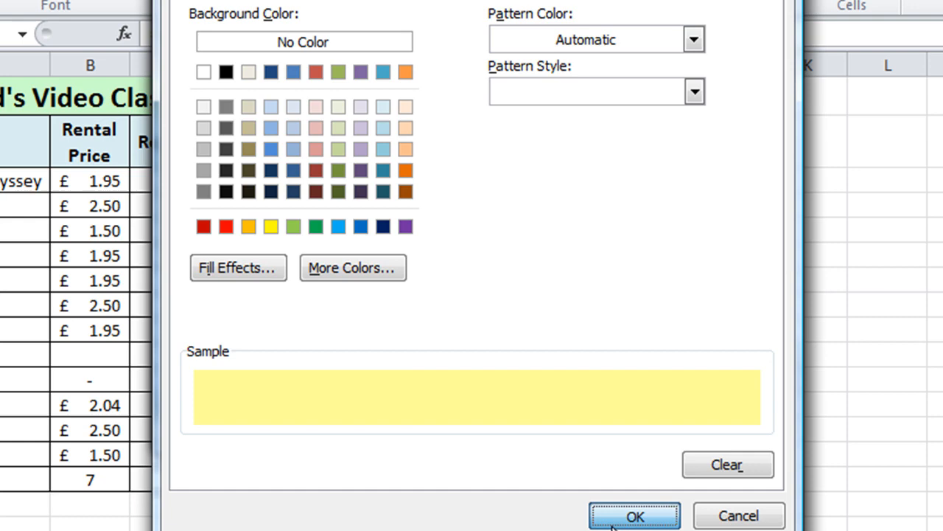
{"action": "left_click", "coordinate": [634, 516]}
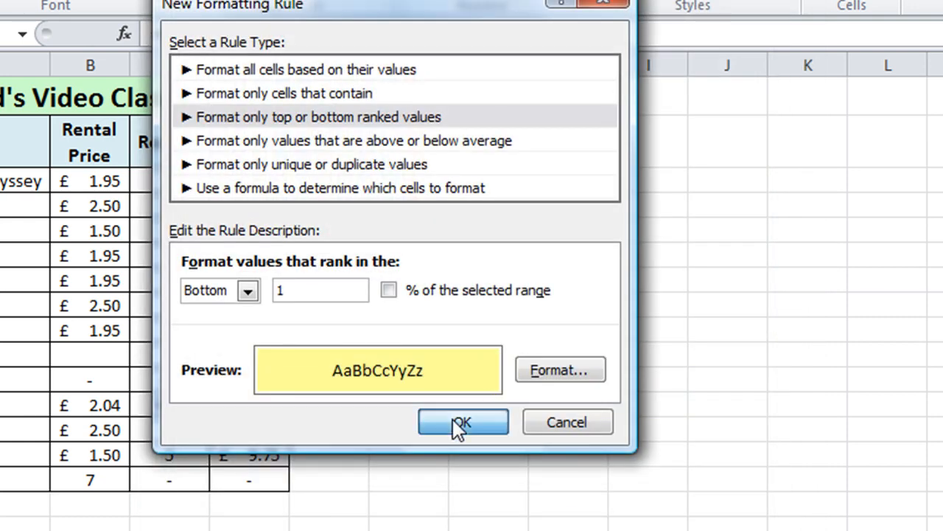
{"action": "left_click", "coordinate": [462, 422]}
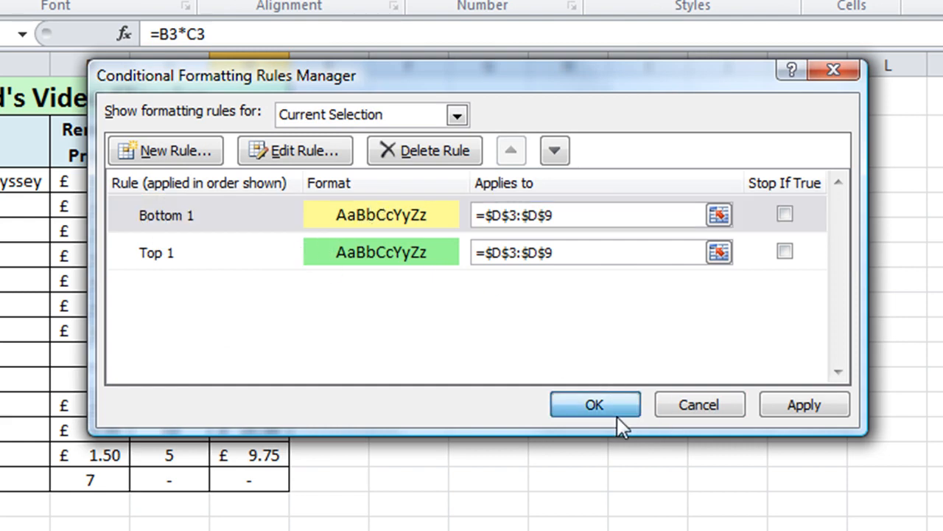
- Apply both rules so £9.75 shows yellow and £25.00 shows green
{"action": "left_click", "coordinate": [594, 404]}
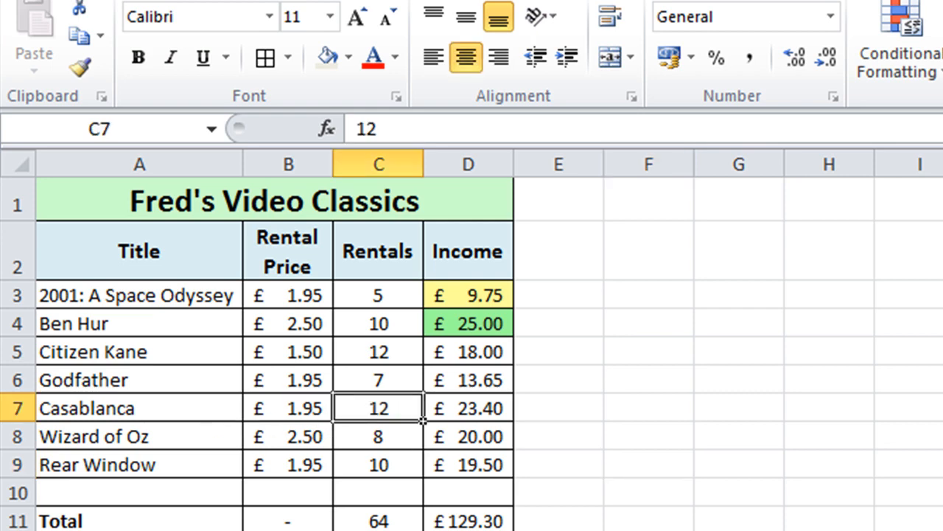
- Enter 15 for Casablanca's rentals and 10 for 2001's, moving the highlights to £29.25 and £13.65
{"action": "type", "text": "15"}
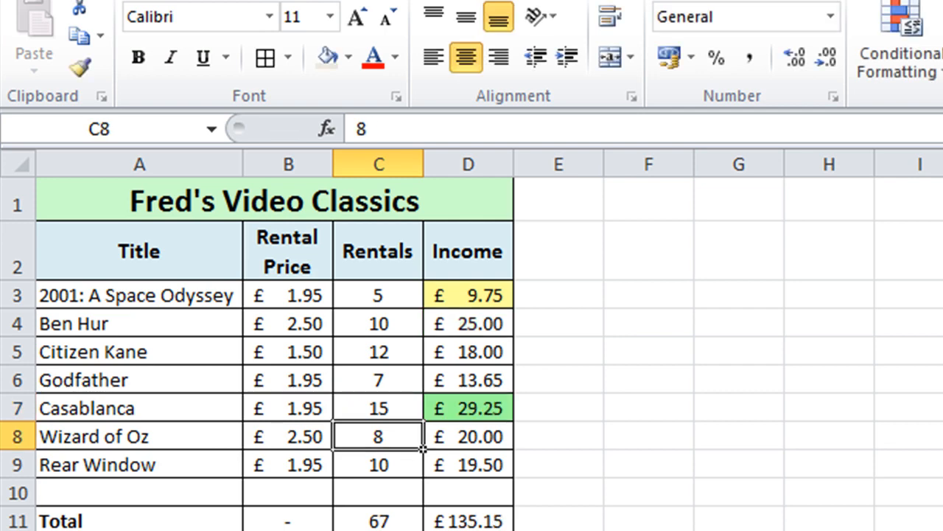
{"action": "mouse_move", "coordinate": [369, 392]}
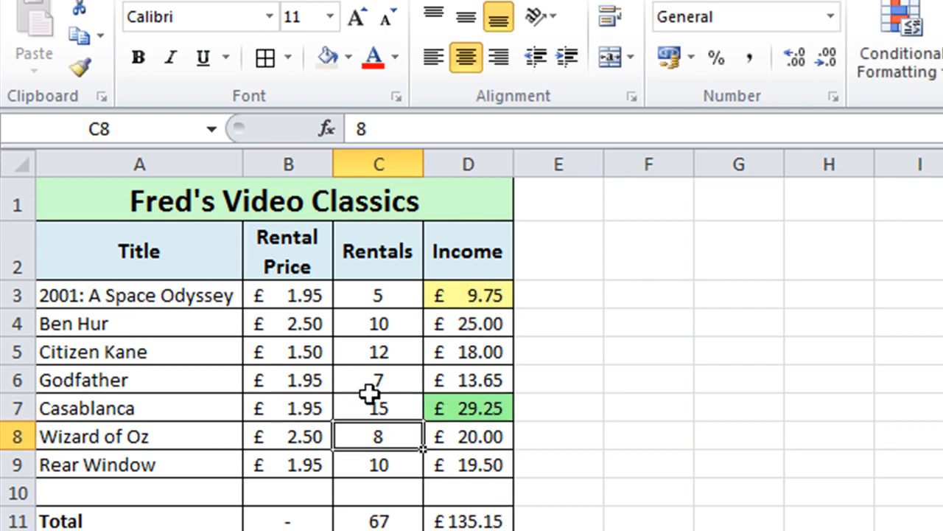
{"action": "mouse_move", "coordinate": [205, 338]}
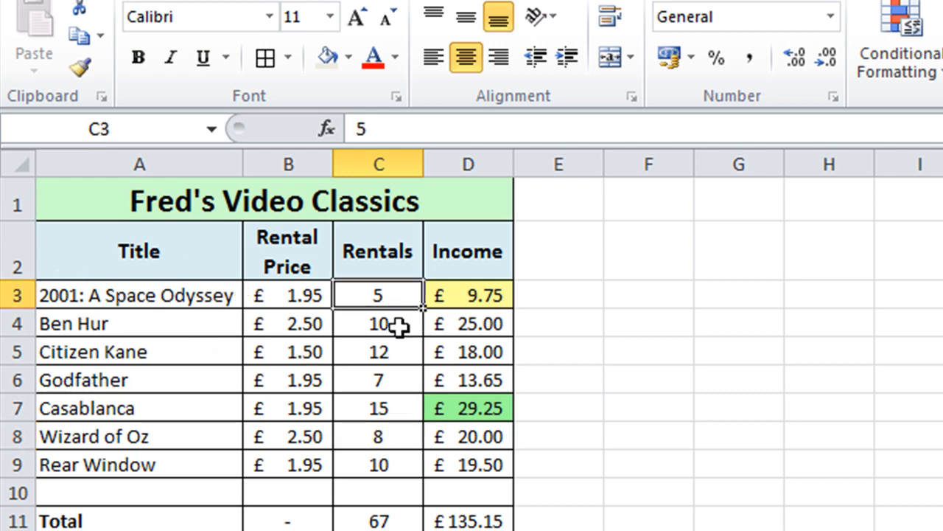
{"action": "type", "text": "10"}
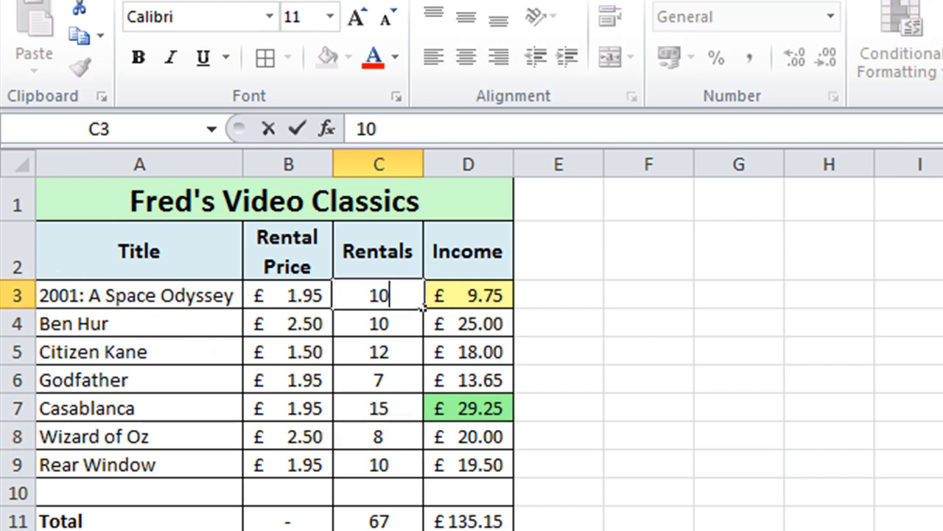
{"action": "key", "text": "Return"}
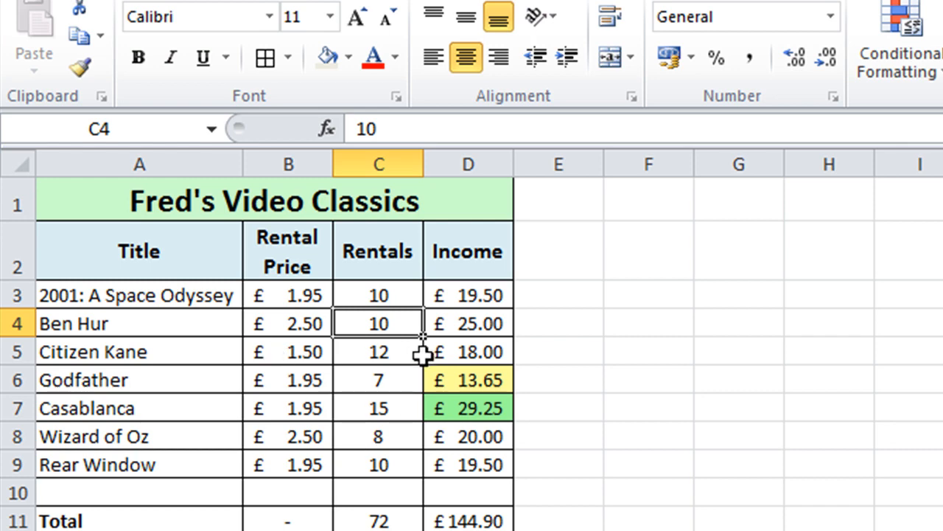
{"action": "mouse_move", "coordinate": [391, 360]}
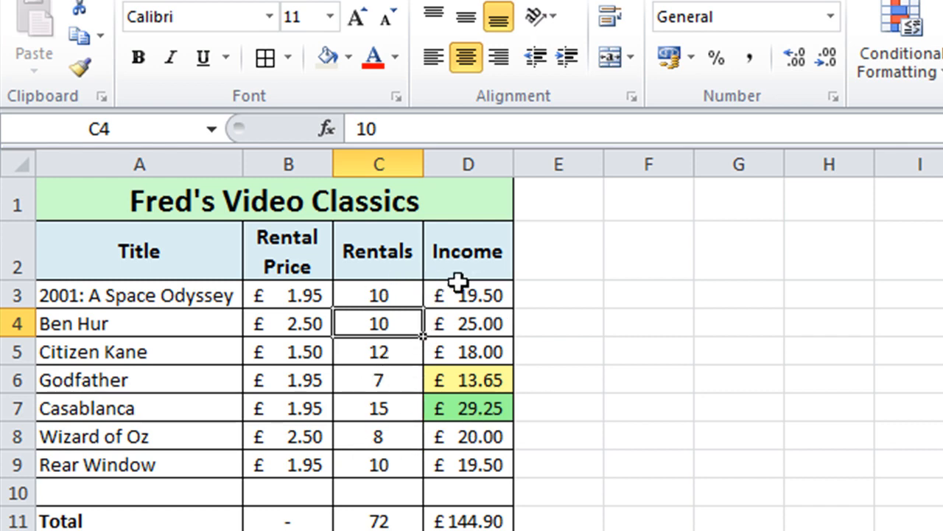
{"action": "mouse_move", "coordinate": [457, 376]}
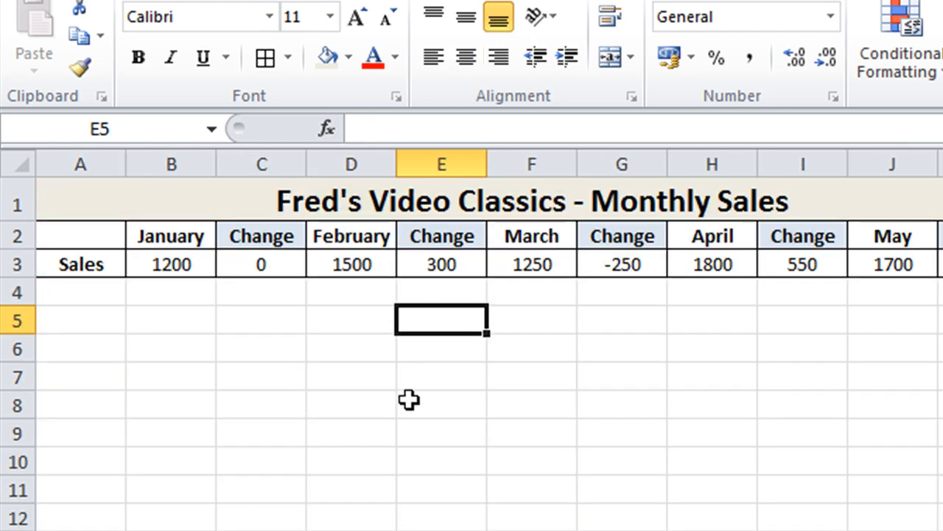
{"action": "mouse_move", "coordinate": [357, 203]}
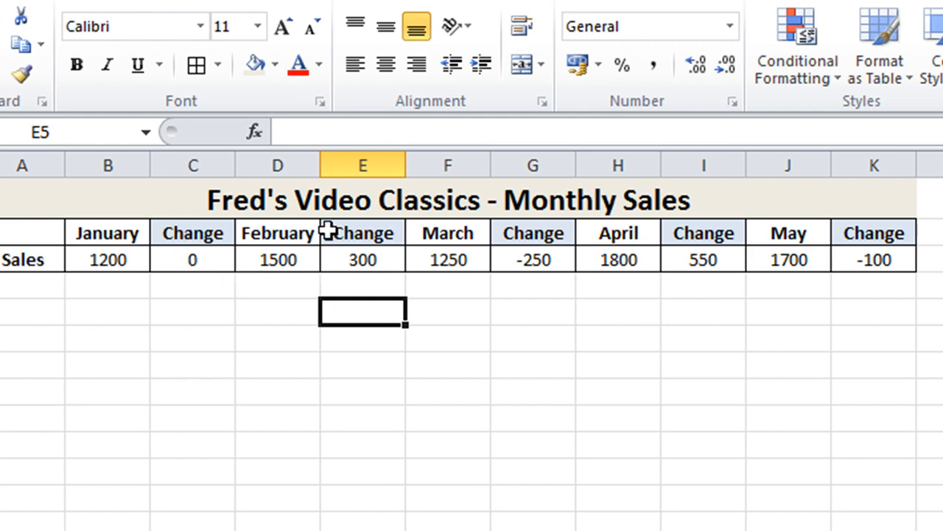
{"action": "mouse_move", "coordinate": [351, 259]}
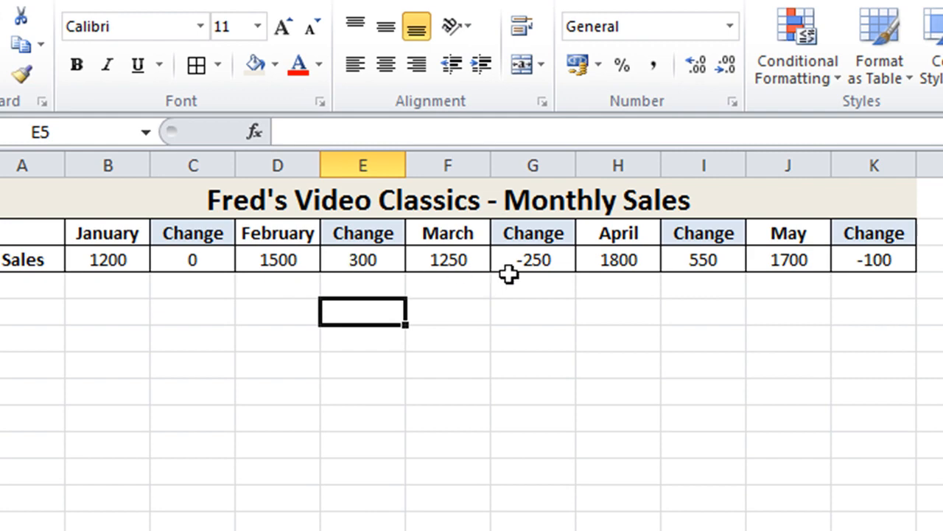
{"action": "mouse_move", "coordinate": [448, 259]}
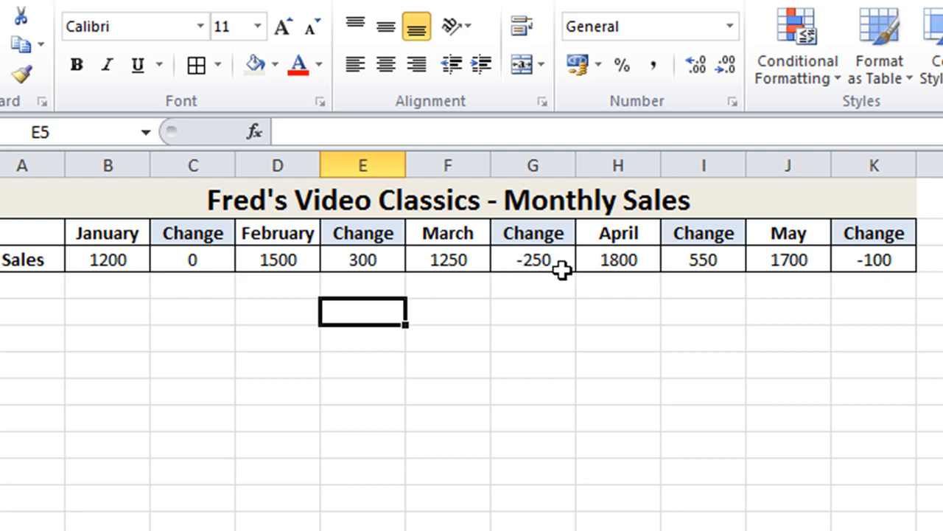
{"action": "mouse_move", "coordinate": [554, 263]}
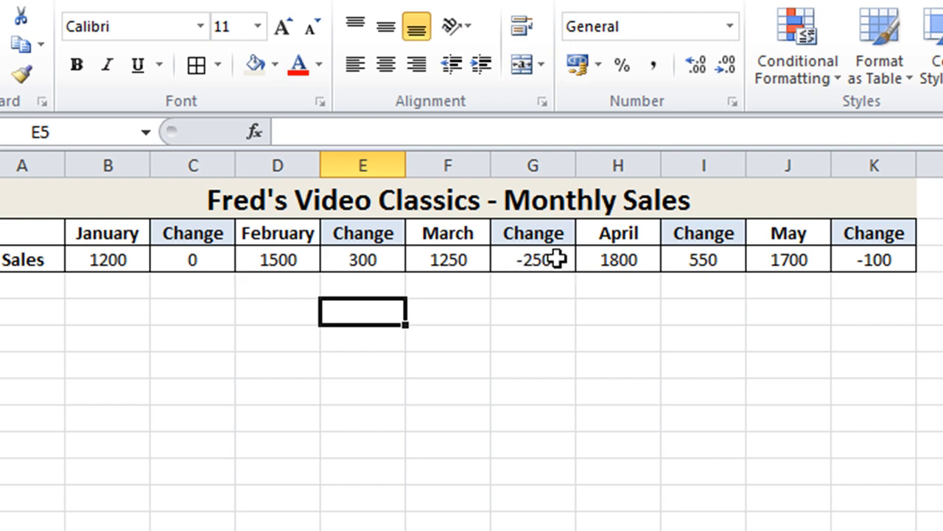
{"action": "mouse_move", "coordinate": [854, 265]}
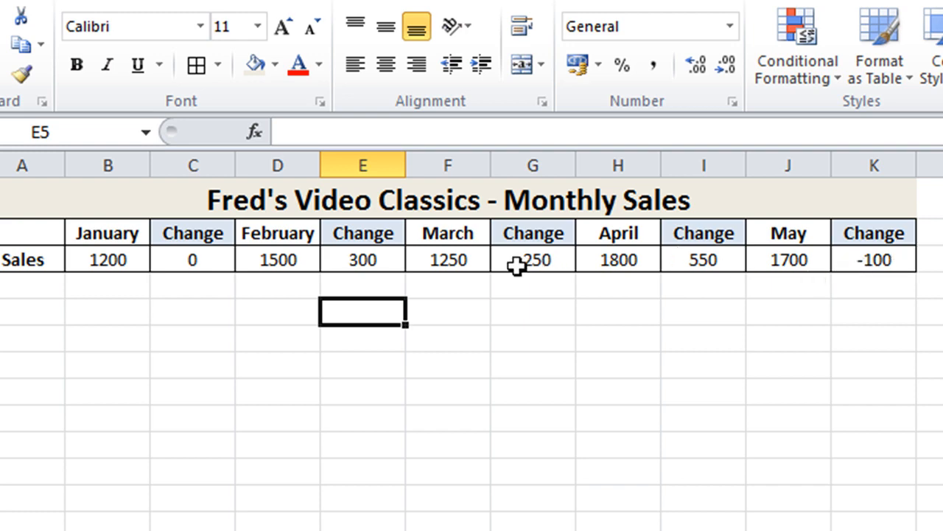
{"action": "left_click", "coordinate": [534, 259]}
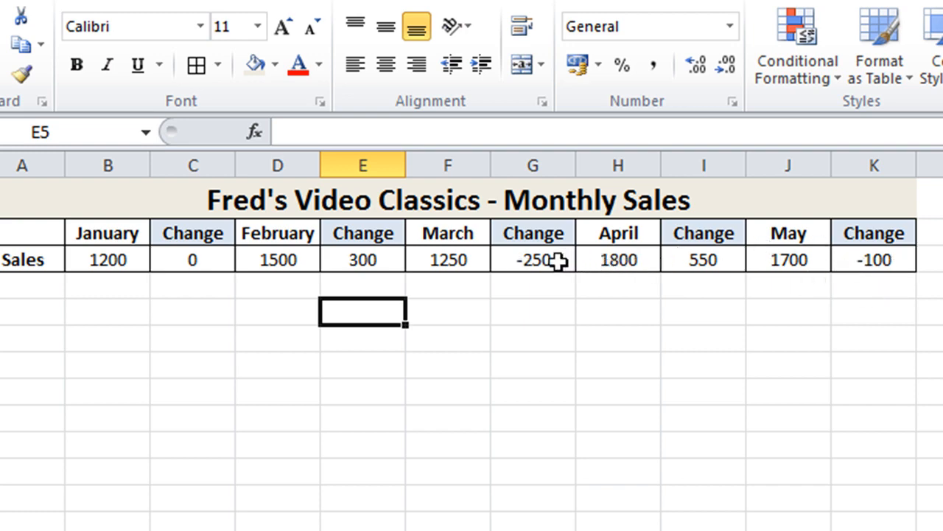
{"action": "mouse_move", "coordinate": [545, 271]}
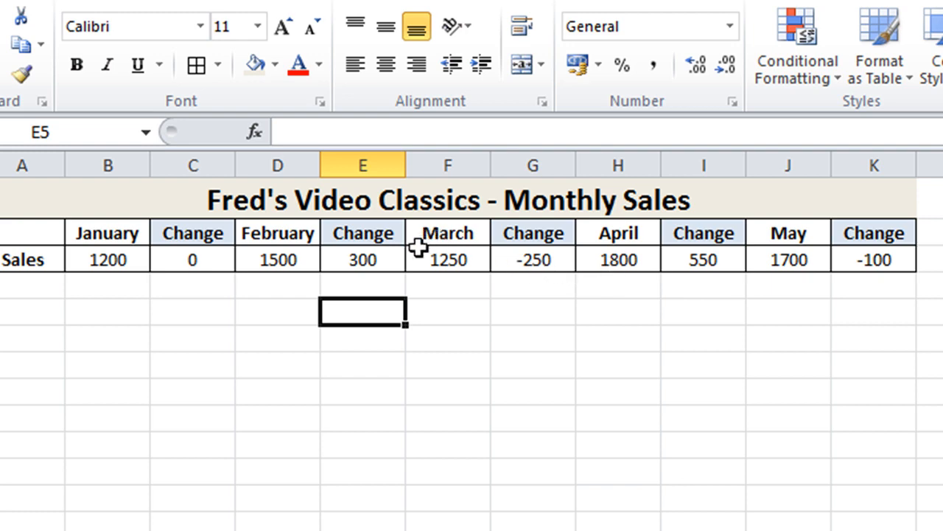
{"action": "mouse_move", "coordinate": [486, 259]}
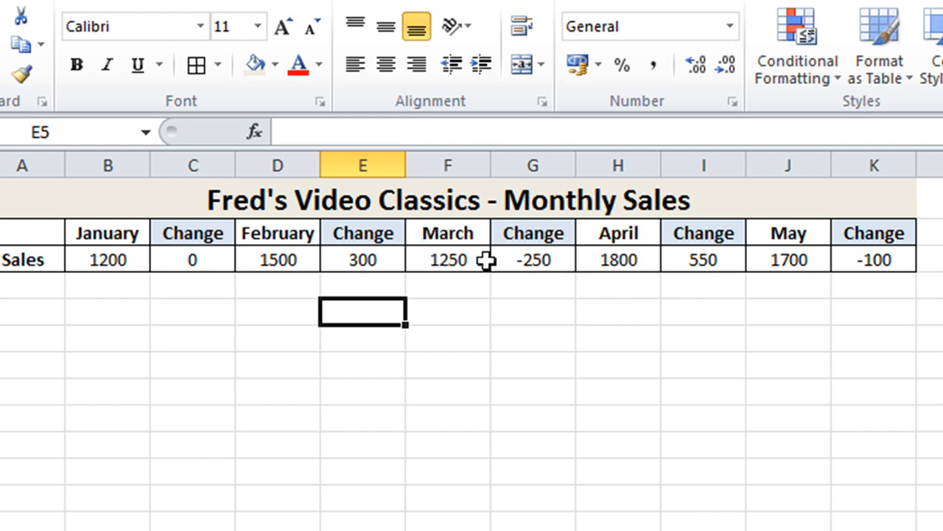
{"action": "mouse_move", "coordinate": [501, 257]}
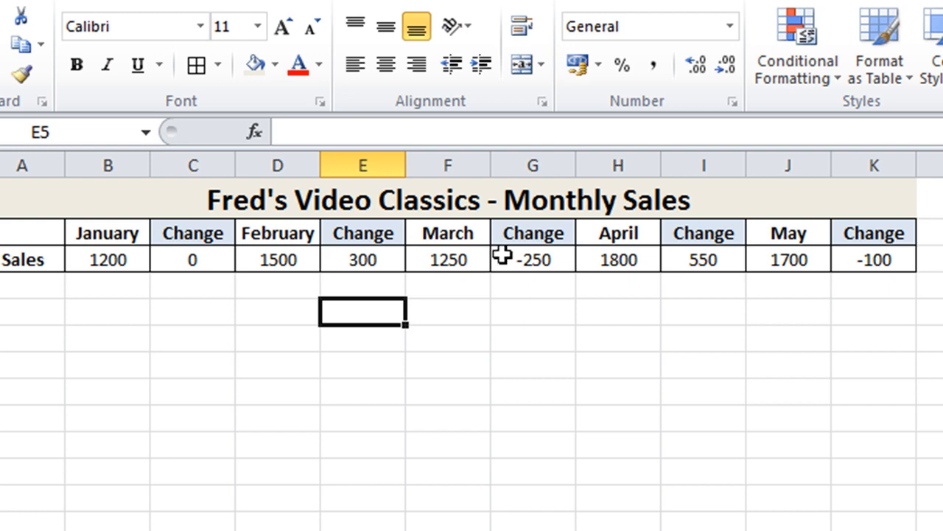
{"action": "mouse_move", "coordinate": [309, 265]}
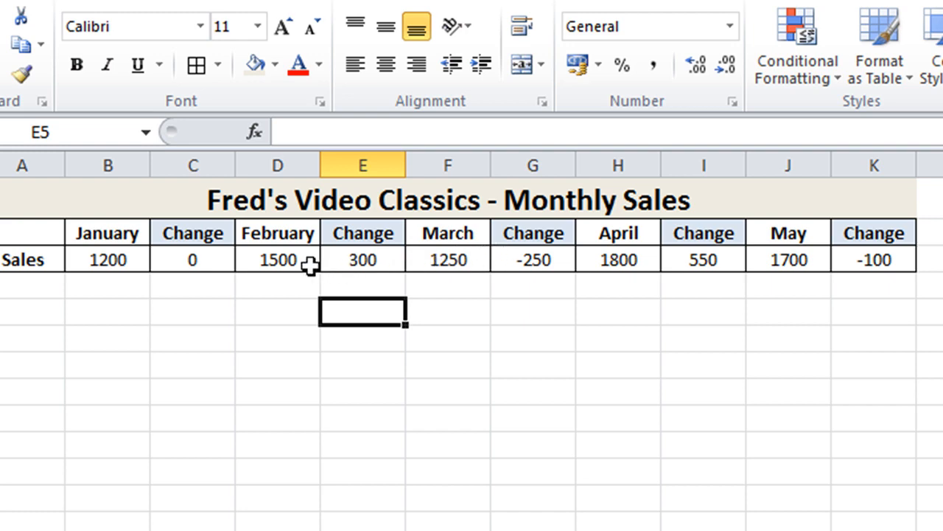
{"action": "mouse_move", "coordinate": [224, 233]}
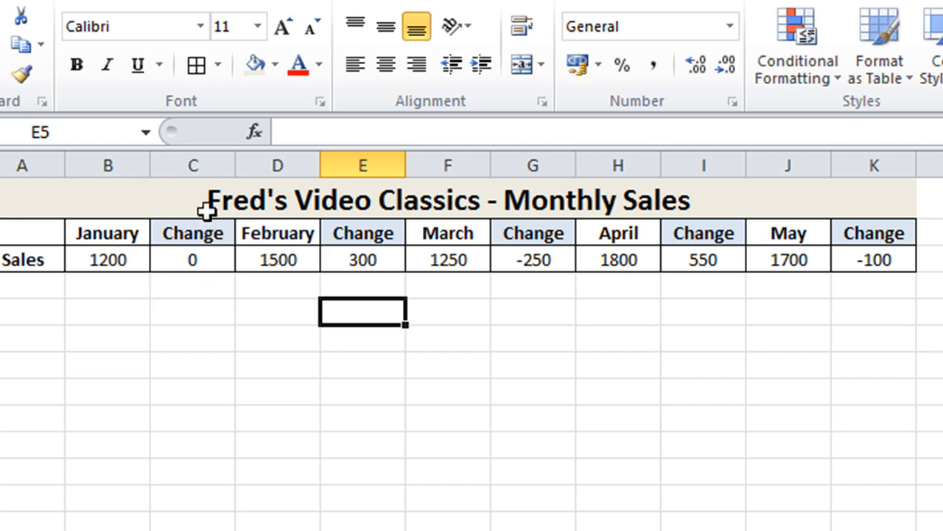
{"action": "mouse_move", "coordinate": [186, 260]}
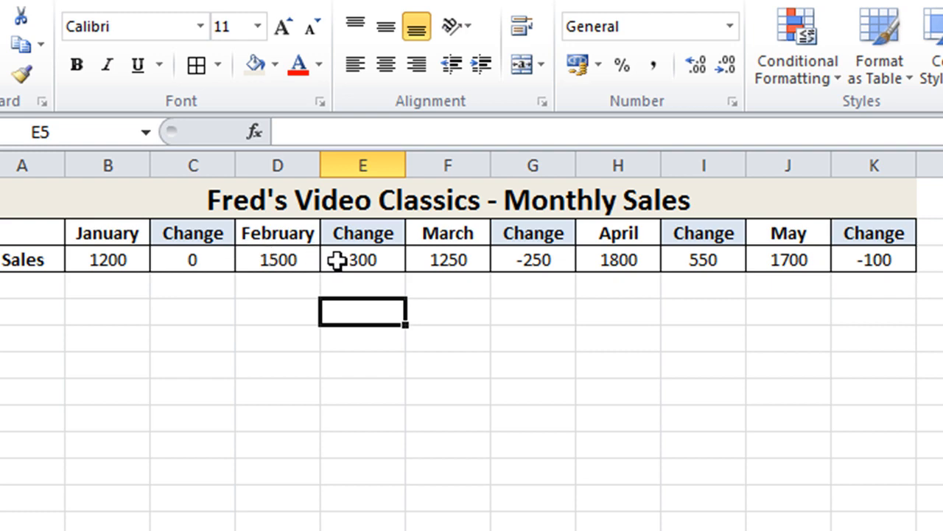
- Select the February, March, April and May Change cells E3, G3, I3 and K3 together
{"action": "left_click", "coordinate": [363, 259]}
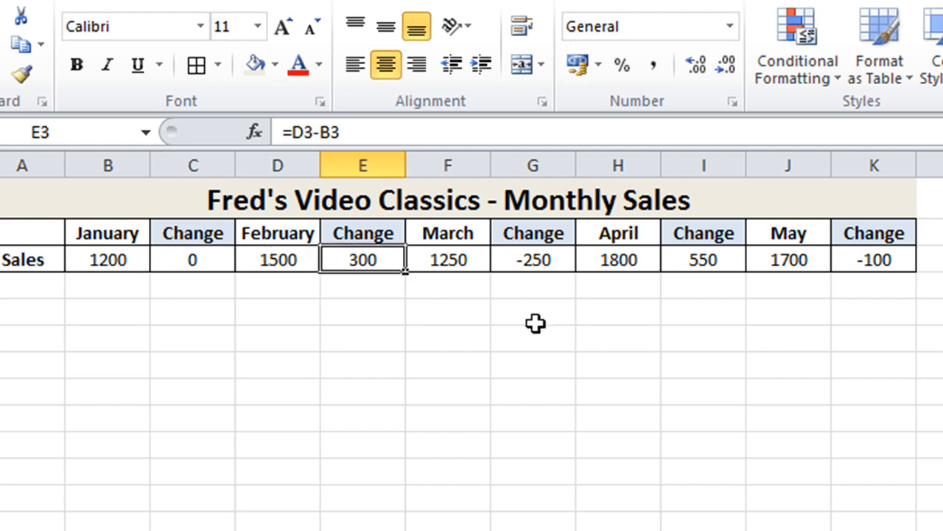
{"action": "mouse_move", "coordinate": [558, 261]}
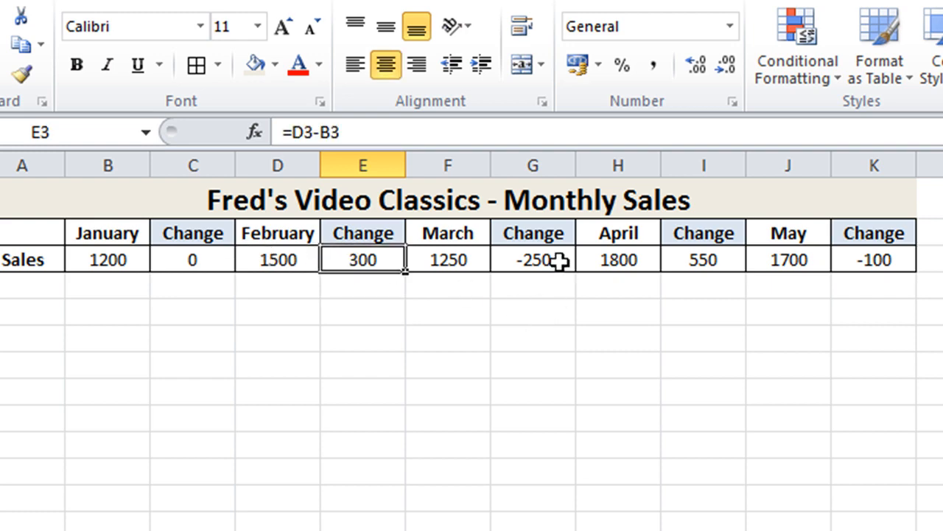
{"action": "left_click", "coordinate": [534, 260]}
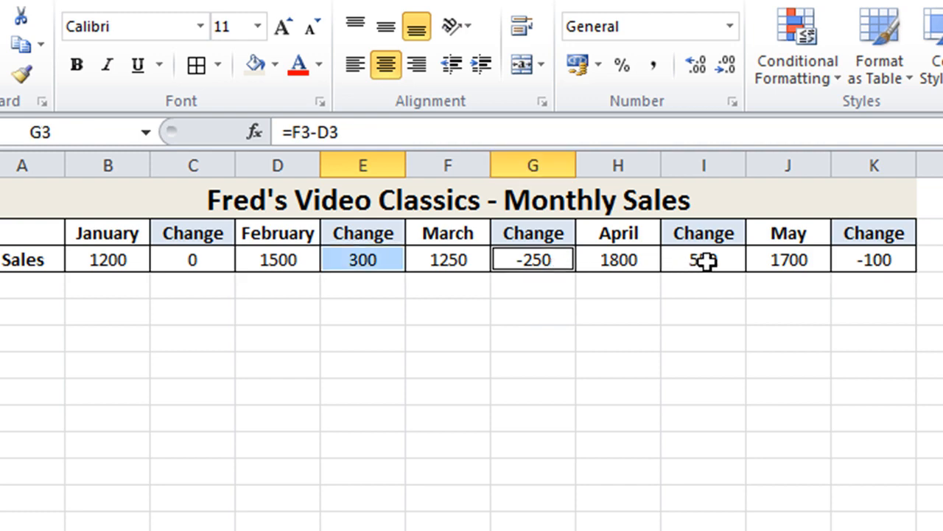
{"action": "left_click", "coordinate": [704, 259]}
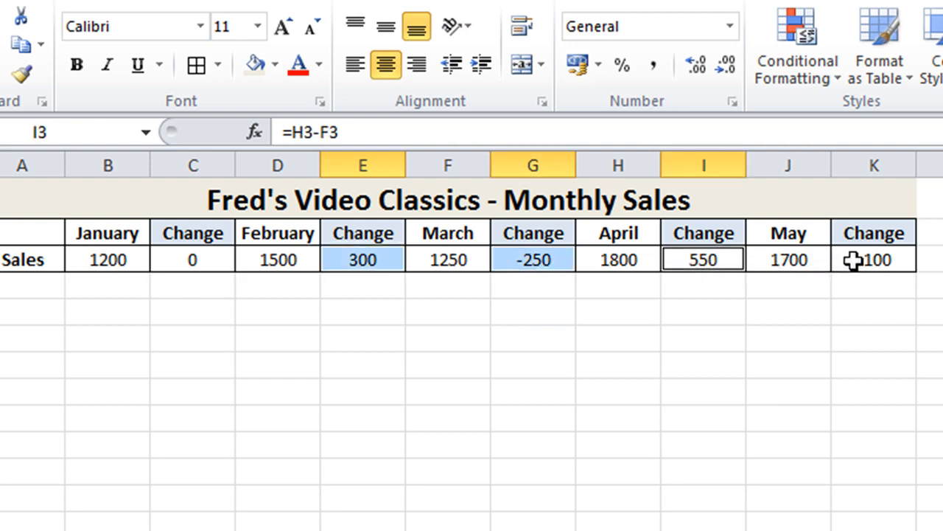
{"action": "left_click", "coordinate": [872, 259]}
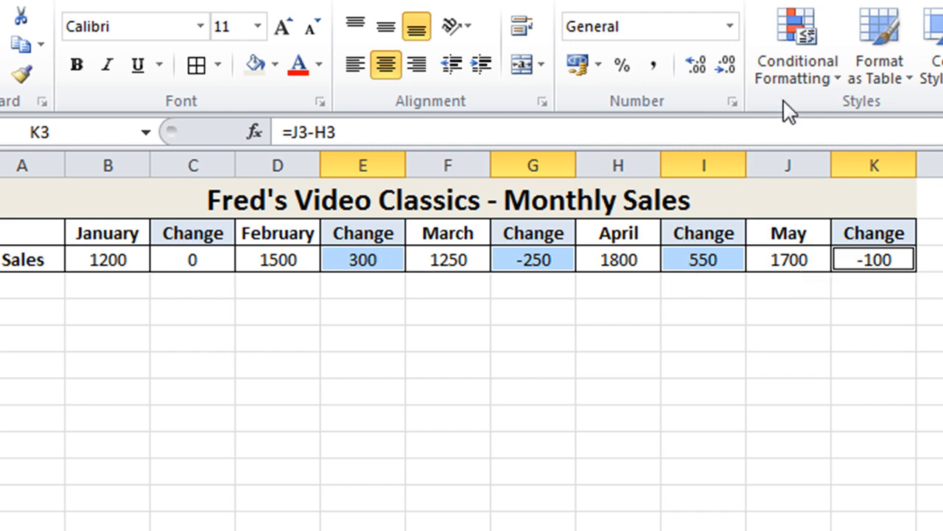
- Bring up the Conditional Formatting gallery for the selected February–May Change values
{"action": "left_click", "coordinate": [796, 47]}
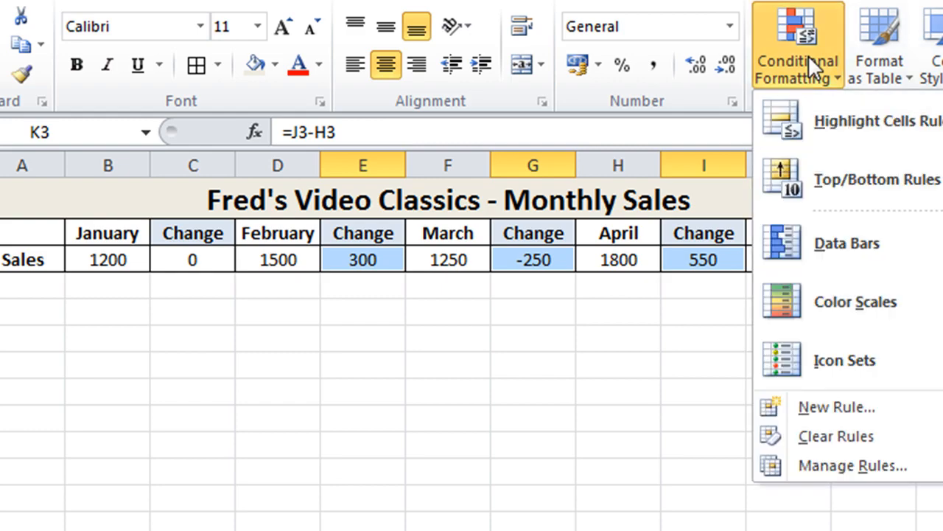
{"action": "mouse_move", "coordinate": [706, 320]}
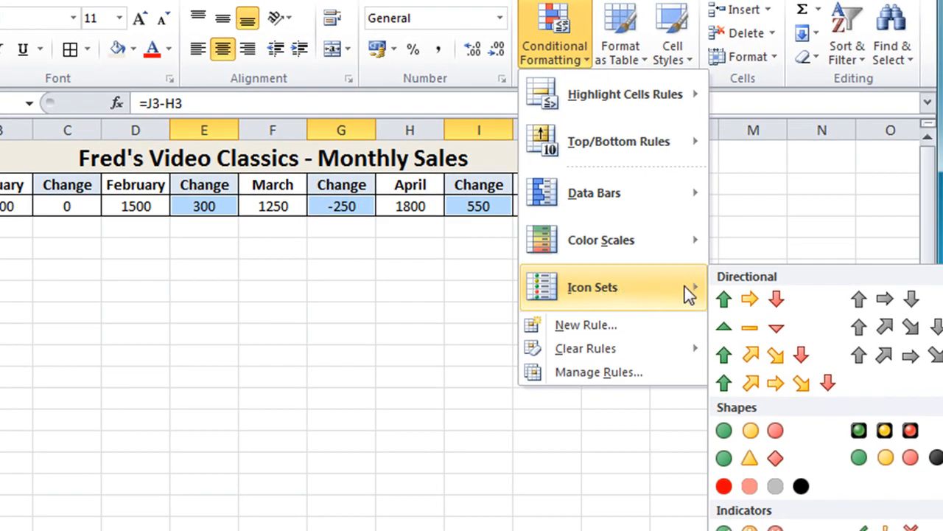
{"action": "mouse_move", "coordinate": [749, 297]}
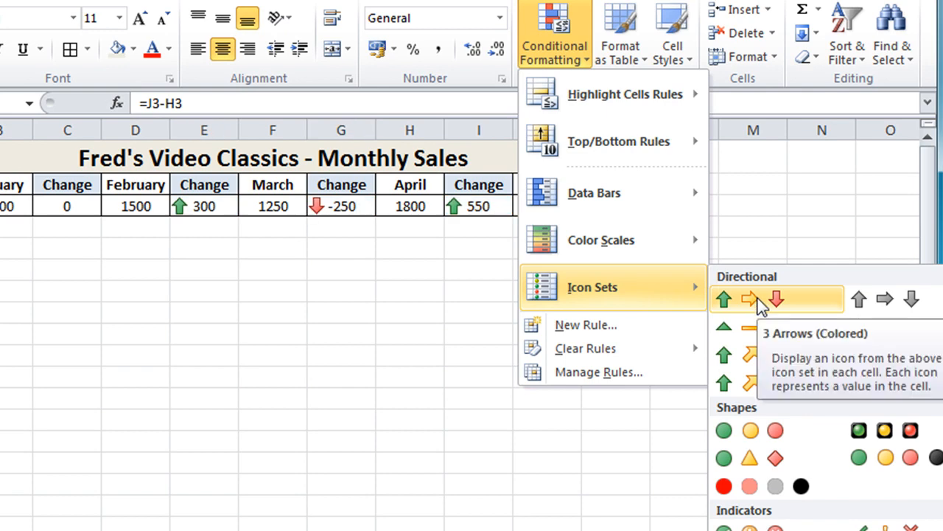
{"action": "mouse_move", "coordinate": [759, 327]}
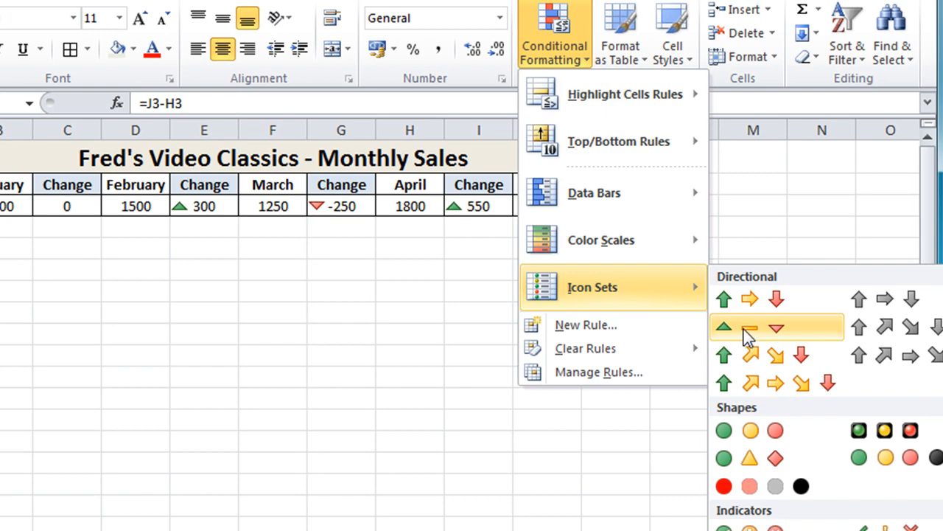
{"action": "mouse_move", "coordinate": [747, 298]}
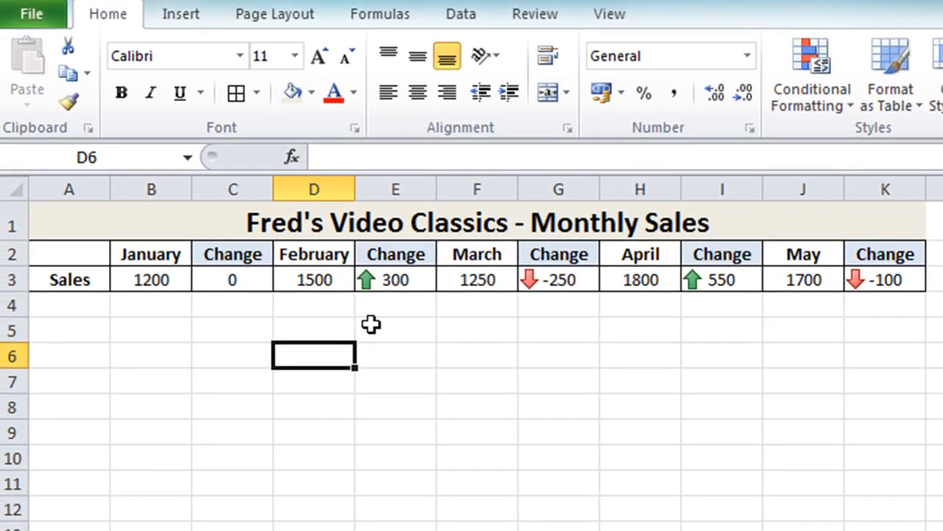
{"action": "mouse_move", "coordinate": [477, 321]}
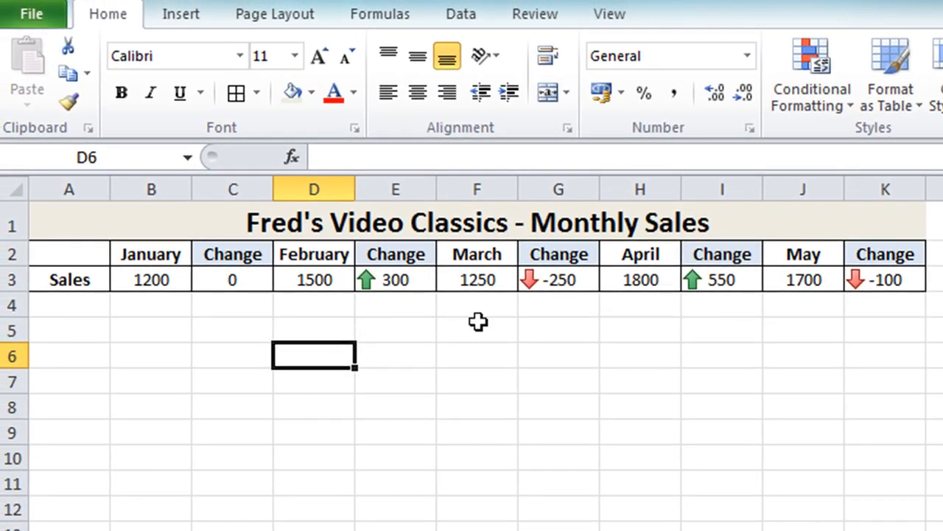
{"action": "mouse_move", "coordinate": [533, 313]}
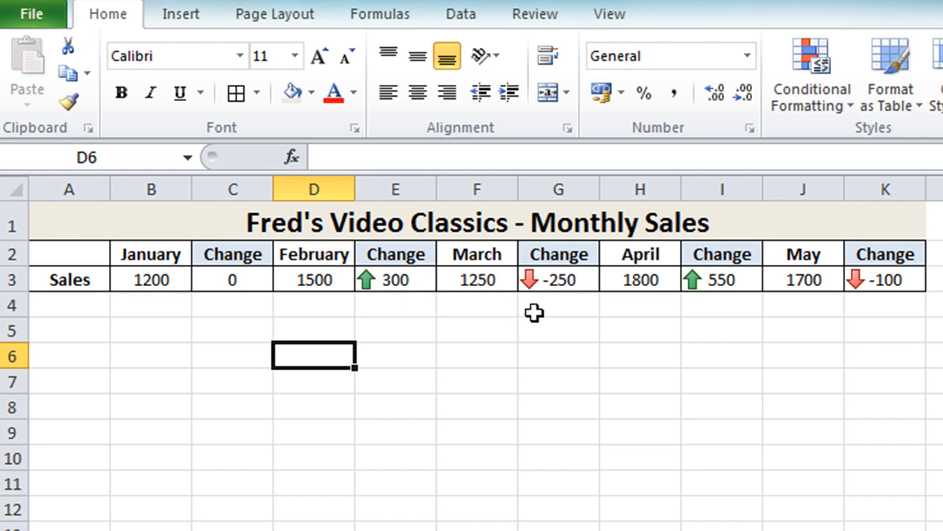
{"action": "mouse_move", "coordinate": [676, 315]}
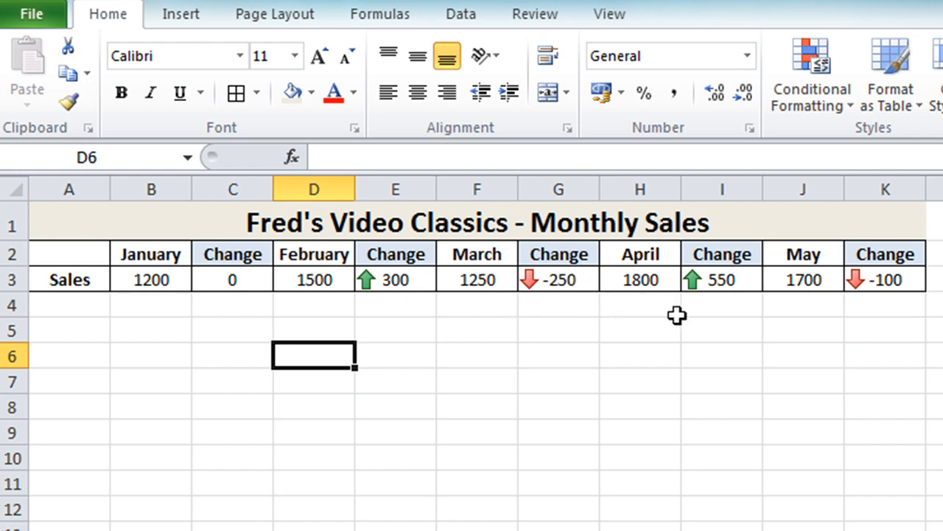
{"action": "mouse_move", "coordinate": [842, 323]}
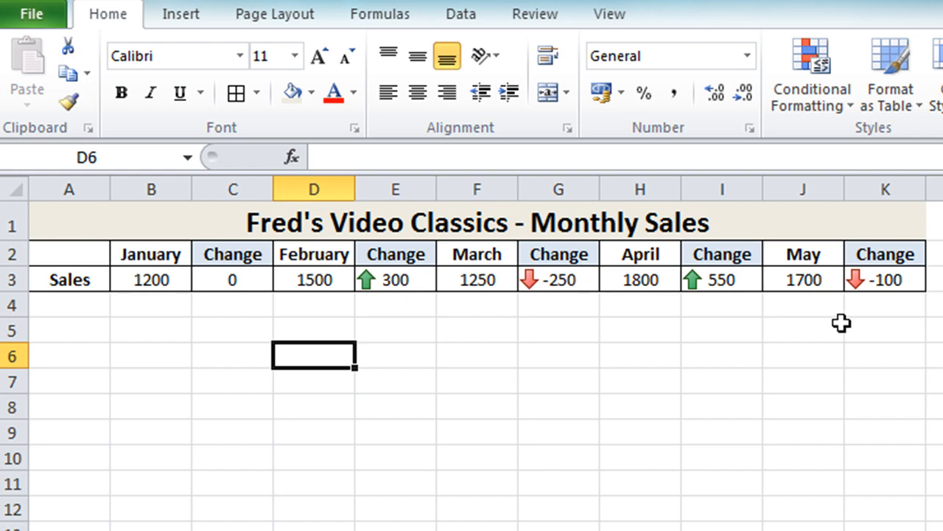
{"action": "mouse_move", "coordinate": [669, 318]}
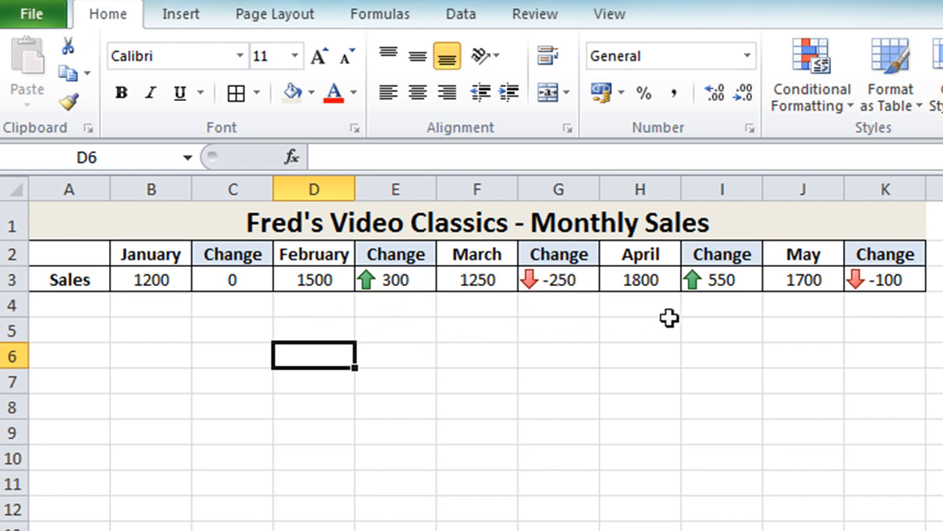